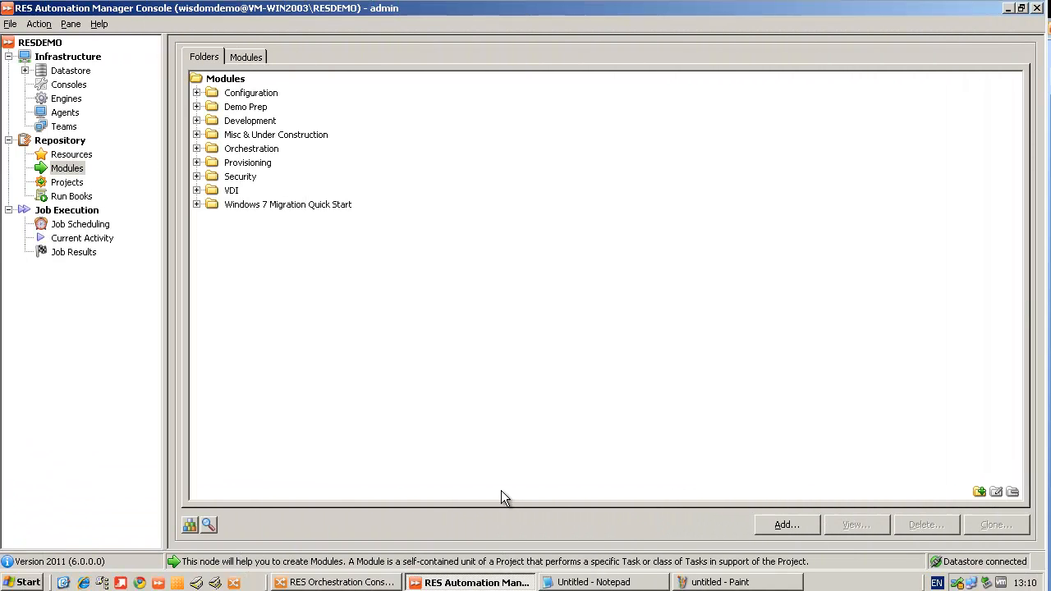
{"action": "mouse_move", "coordinate": [805, 529]}
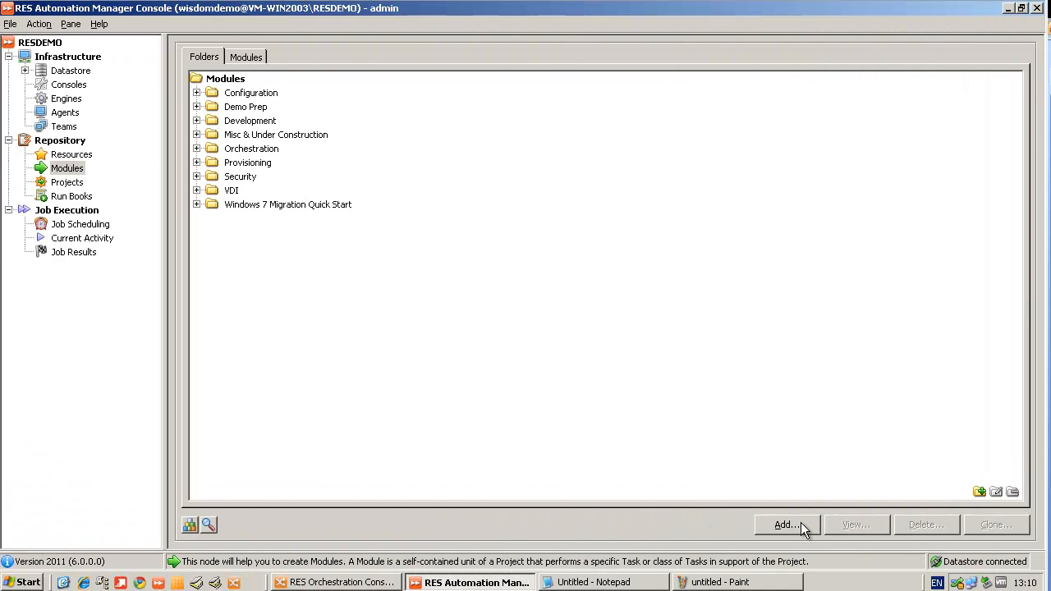
Start a new module named 'Get Process Names'.
{"action": "left_click", "coordinate": [786, 526]}
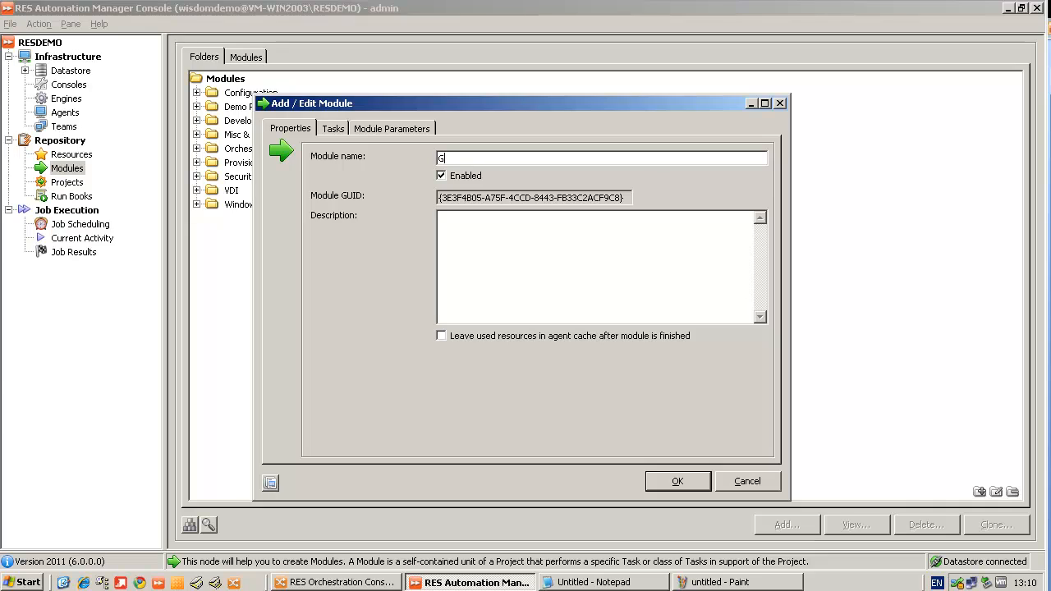
{"action": "type", "text": "et Process"}
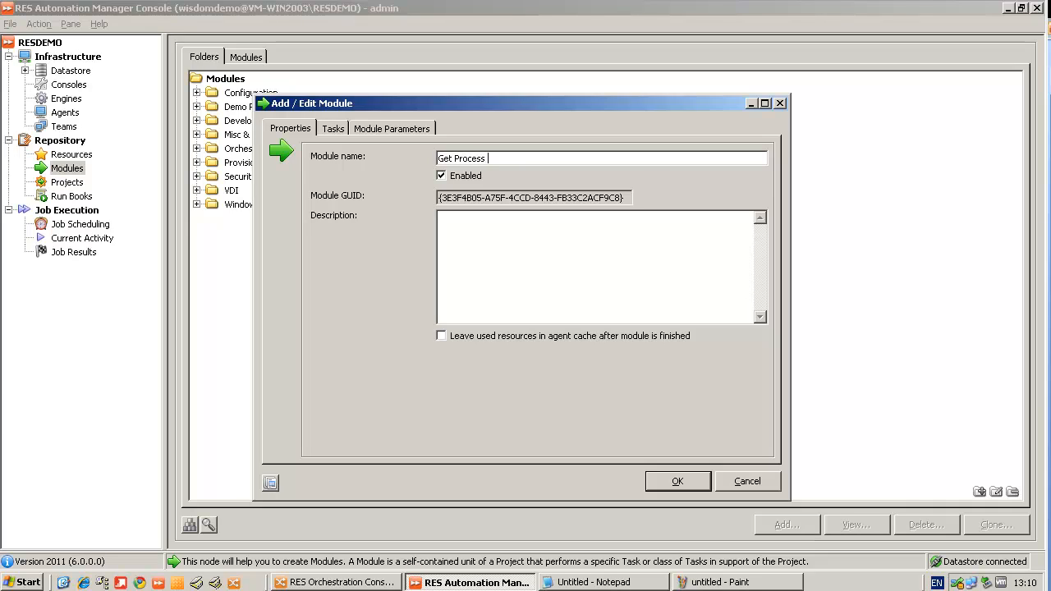
{"action": "type", "text": "Names"}
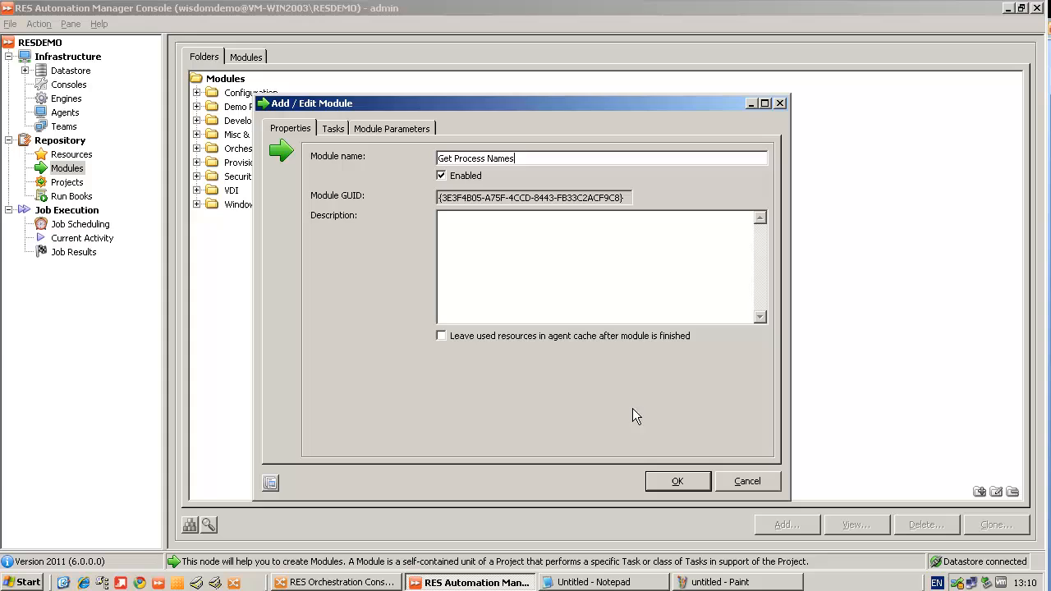
Add a Windows PowerShell Script task with inline script 'Get-Process' and save the module.
{"action": "left_click", "coordinate": [332, 128]}
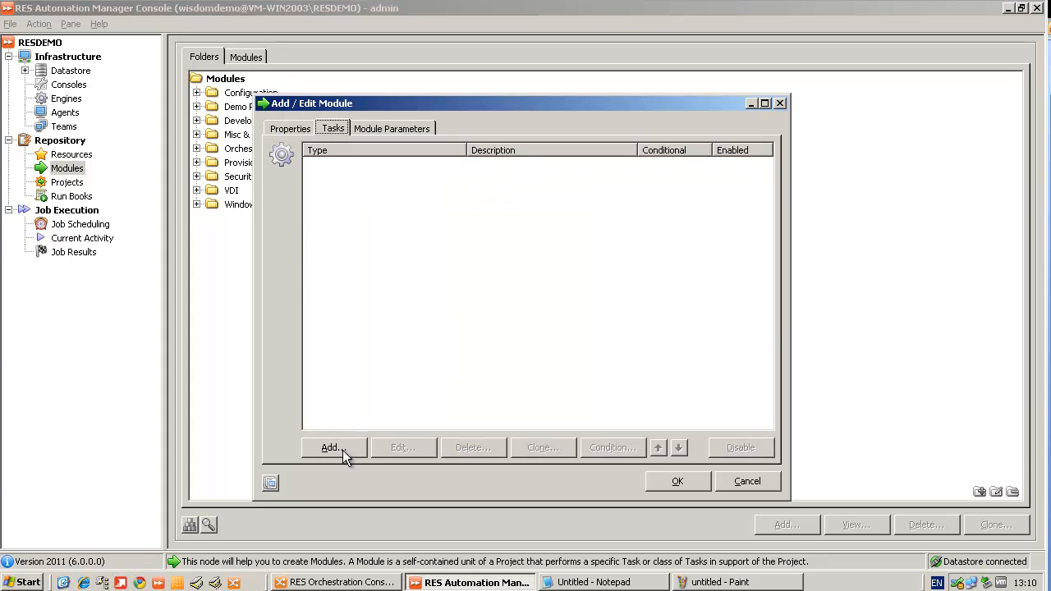
{"action": "left_click", "coordinate": [330, 447]}
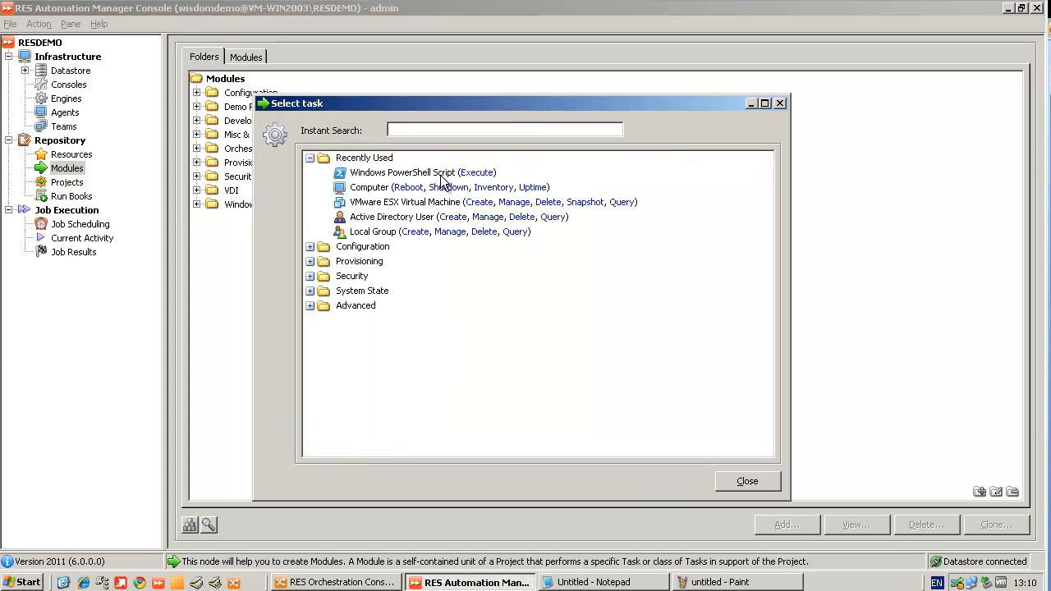
{"action": "double_click", "coordinate": [402, 173]}
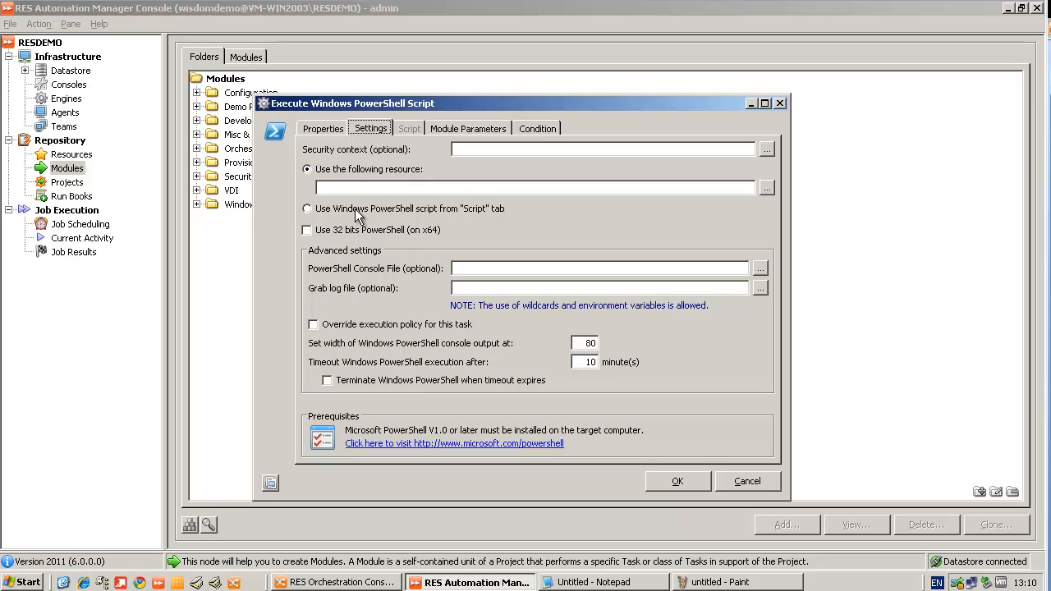
{"action": "left_click", "coordinate": [308, 209]}
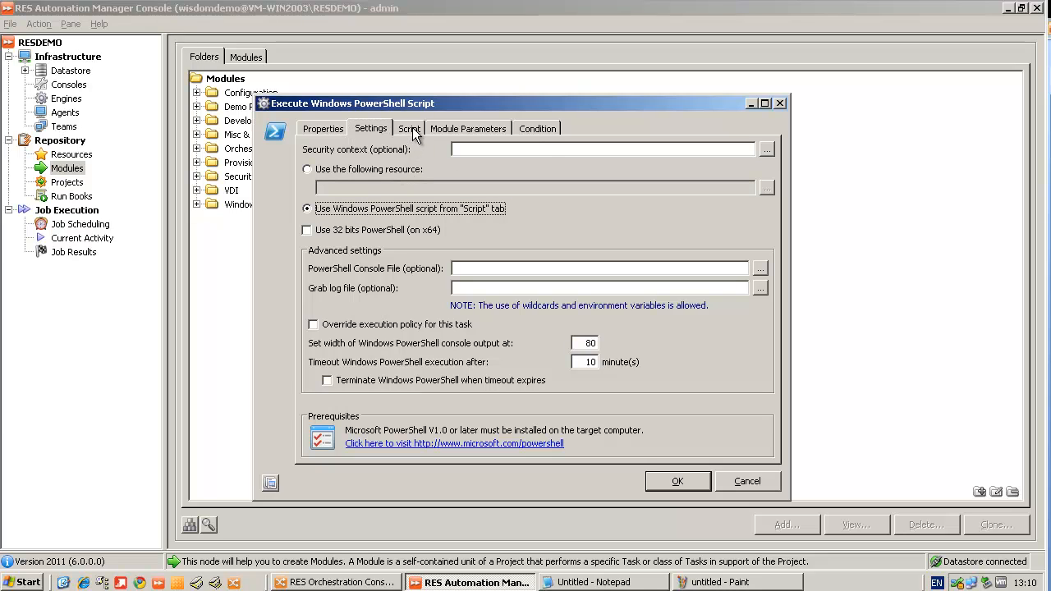
{"action": "left_click", "coordinate": [409, 128]}
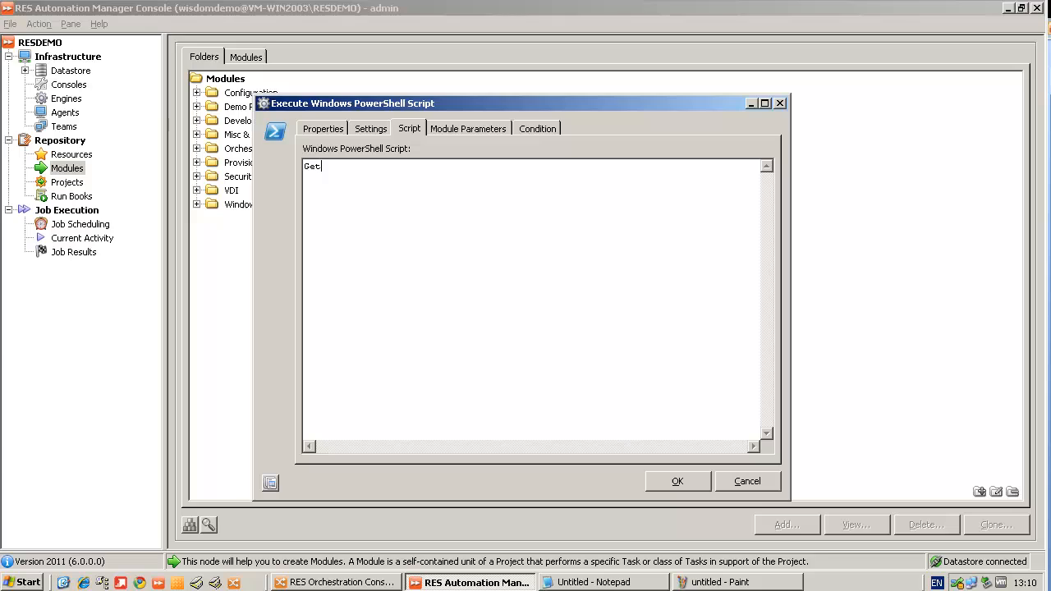
{"action": "type", "text": "-Process"}
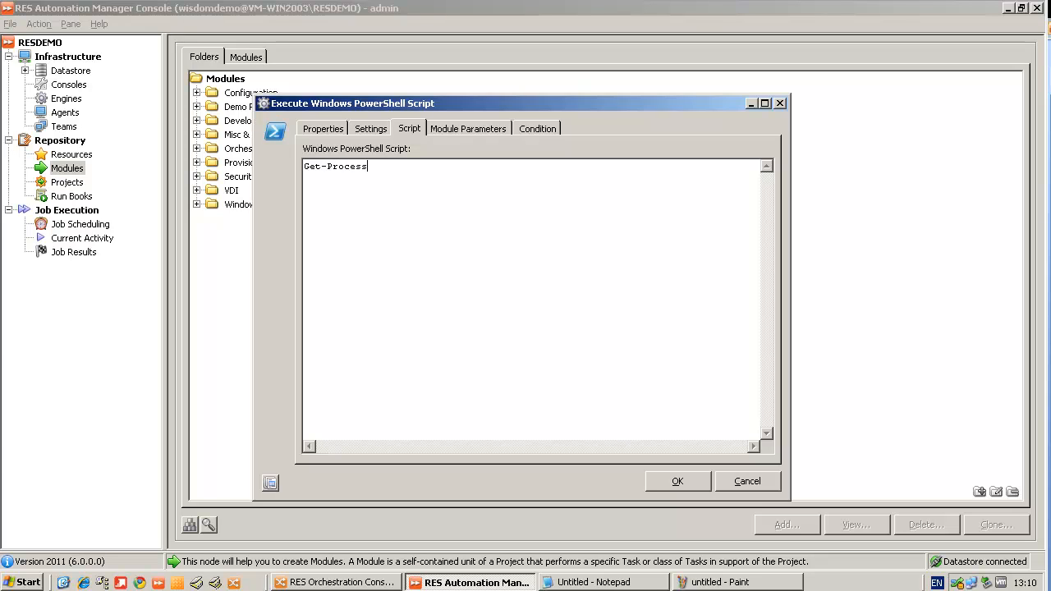
{"action": "left_click", "coordinate": [677, 481]}
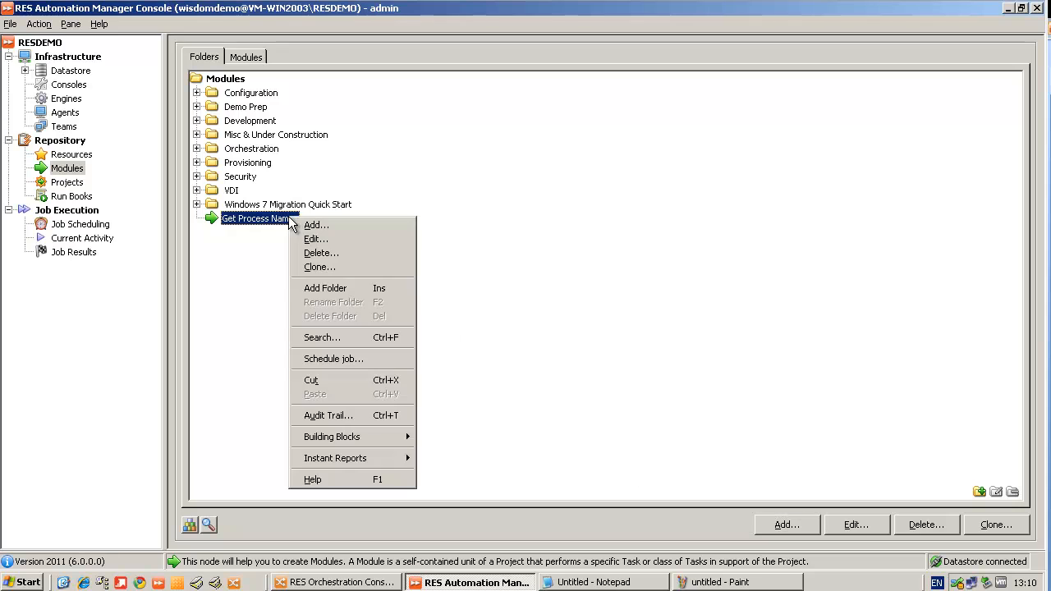
Schedule Get Process Names as a job on VM-WIN2003 and locate the completed job in Job Results.
{"action": "left_click", "coordinate": [332, 358]}
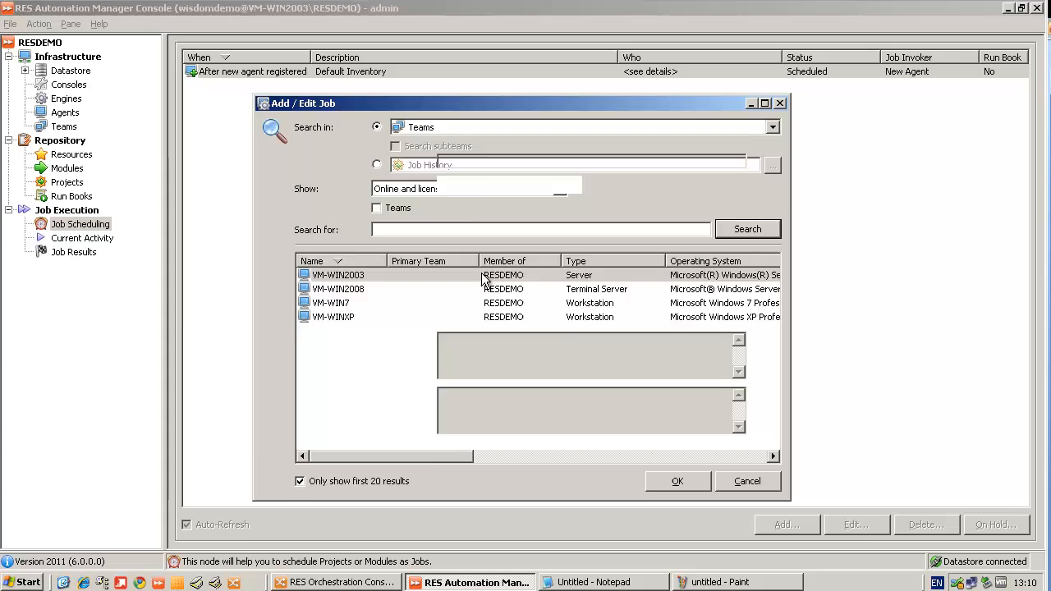
{"action": "left_click", "coordinate": [676, 481]}
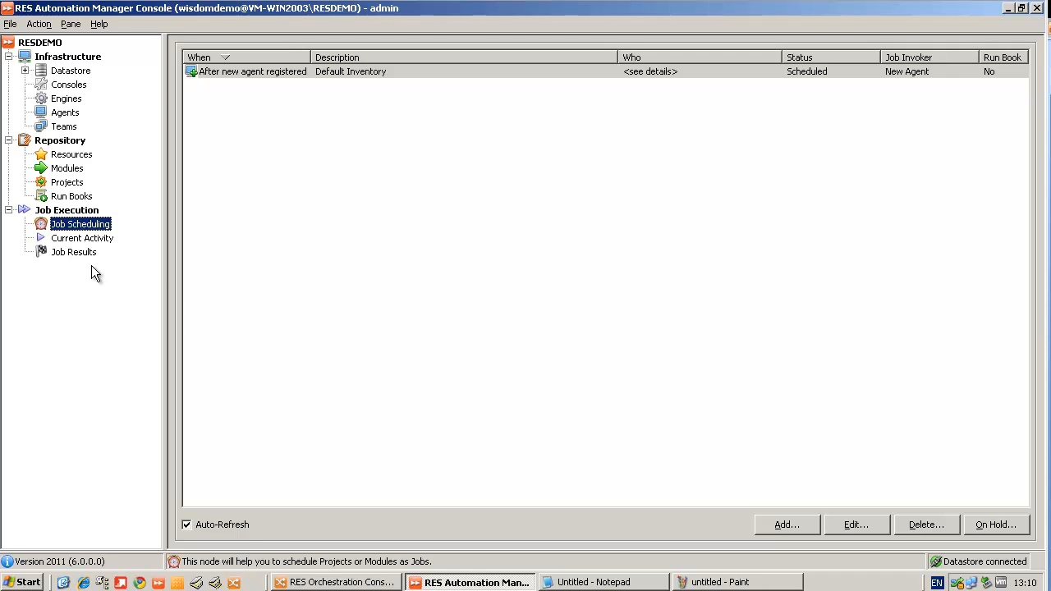
{"action": "left_click", "coordinate": [74, 252]}
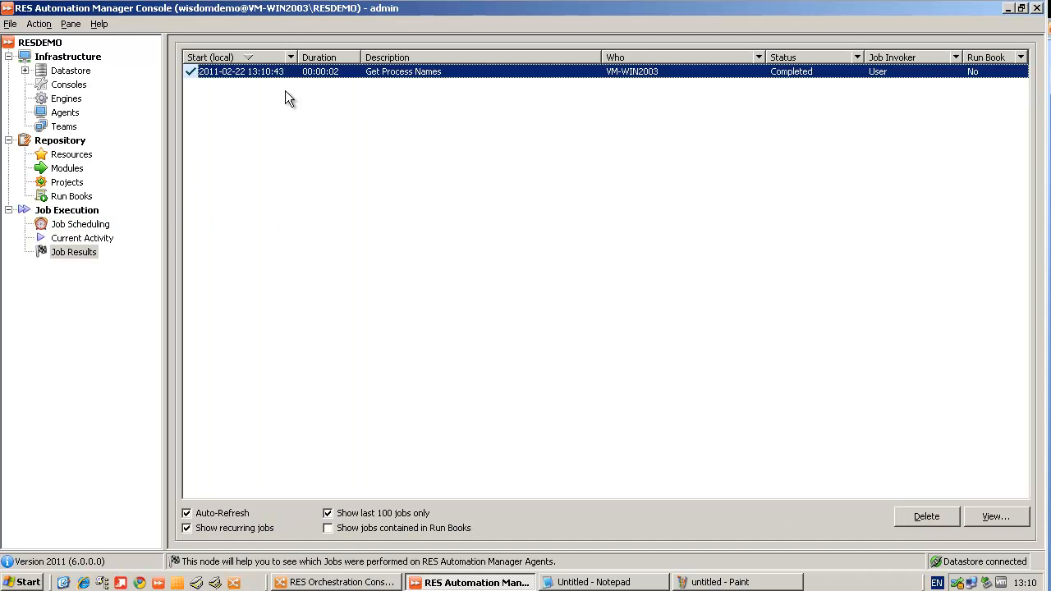
{"action": "double_click", "coordinate": [404, 72]}
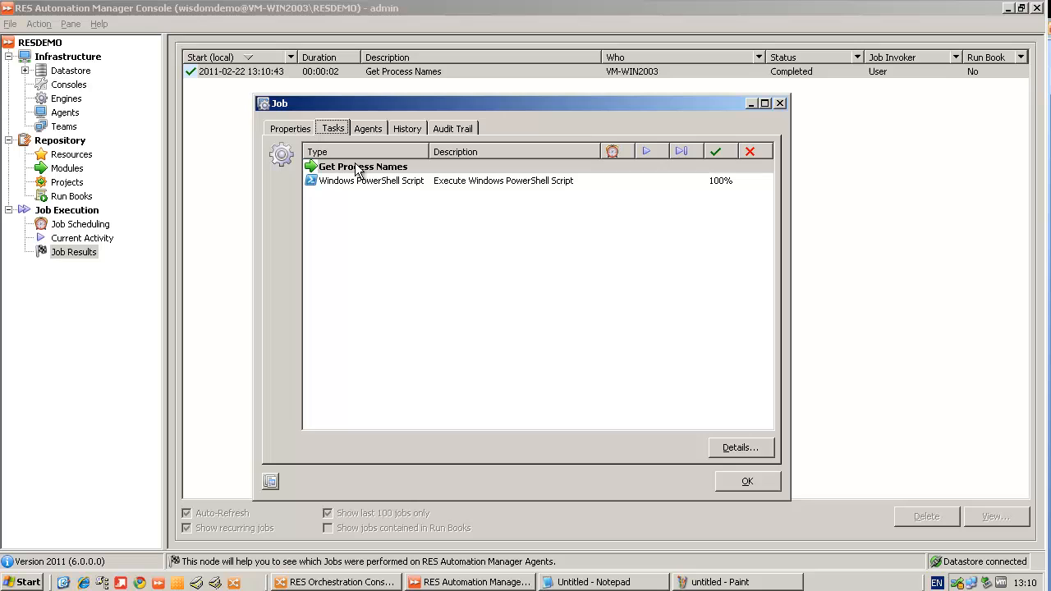
Review the PowerShell task's console output listing processes such as mspaint, then close the details.
{"action": "double_click", "coordinate": [371, 180]}
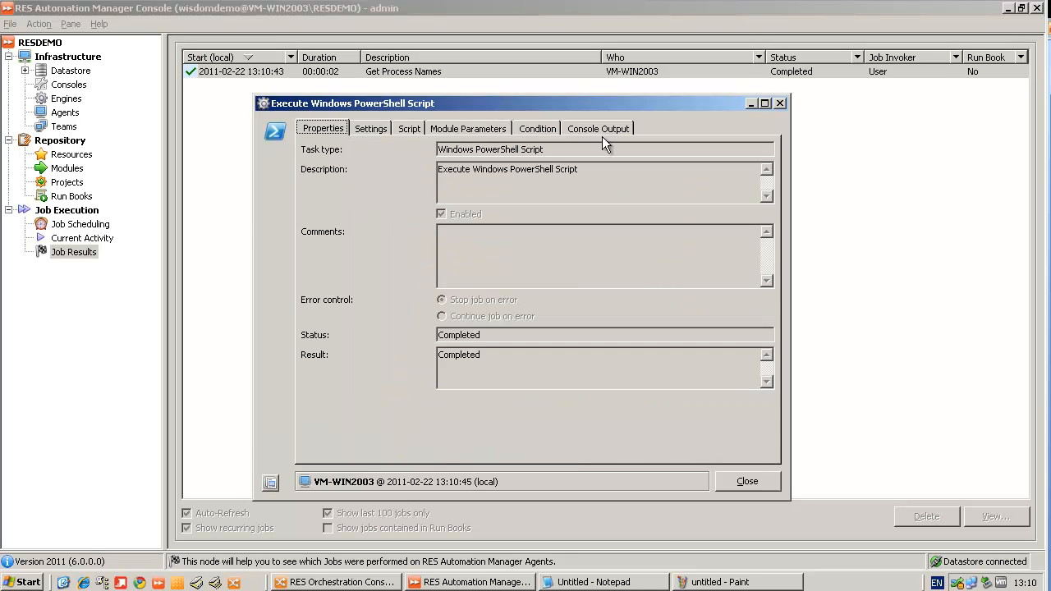
{"action": "left_click", "coordinate": [598, 128]}
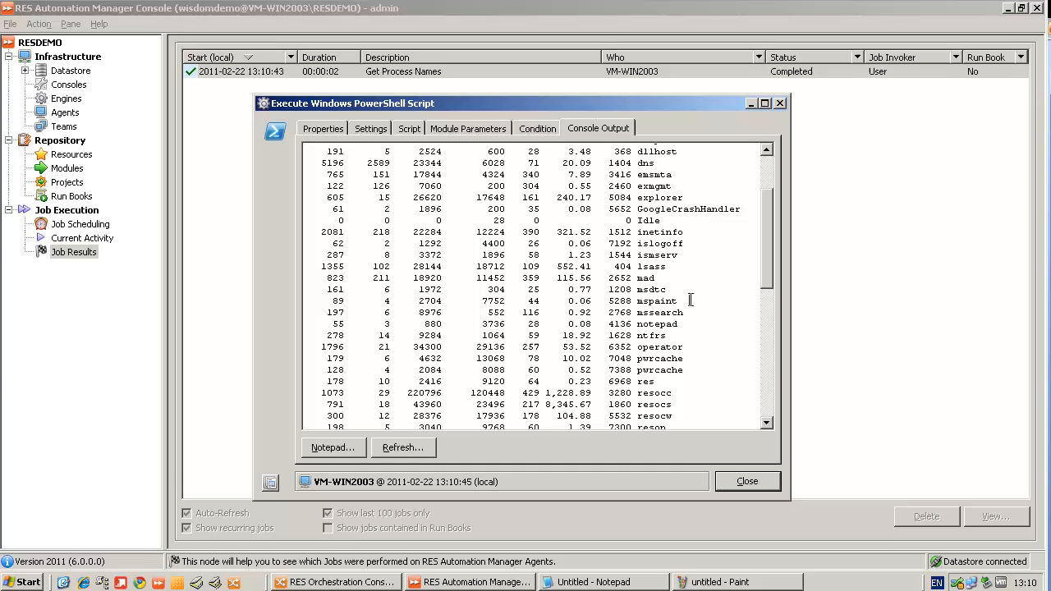
{"action": "double_click", "coordinate": [657, 301]}
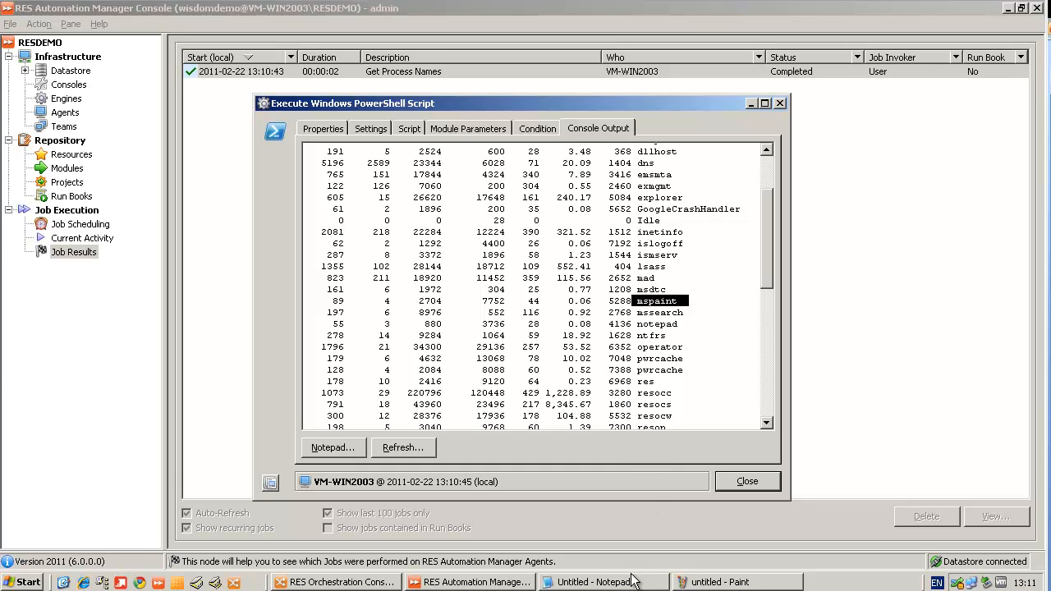
{"action": "left_click", "coordinate": [726, 581]}
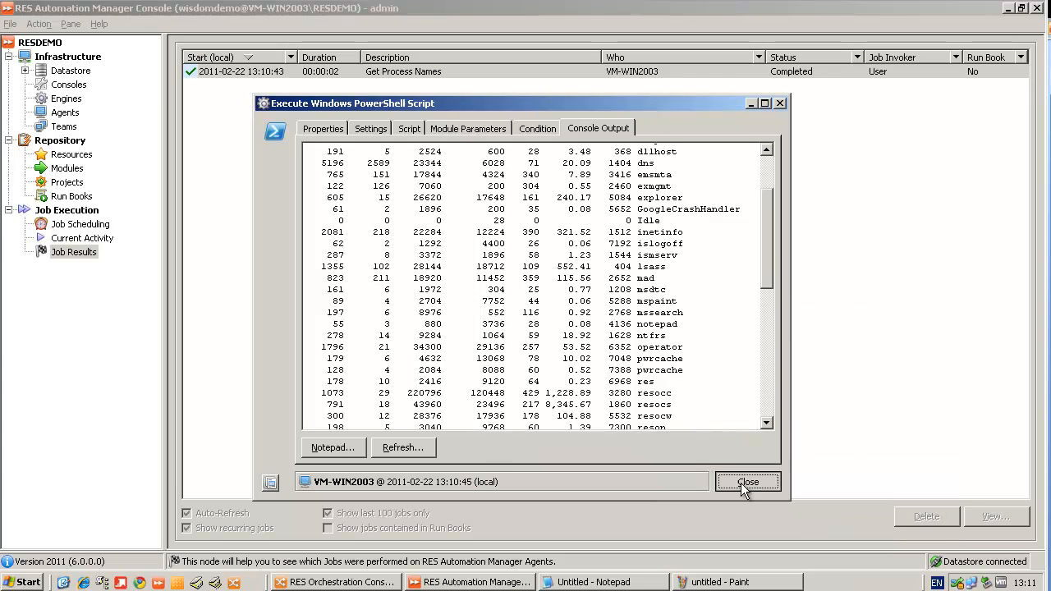
{"action": "left_click", "coordinate": [748, 483]}
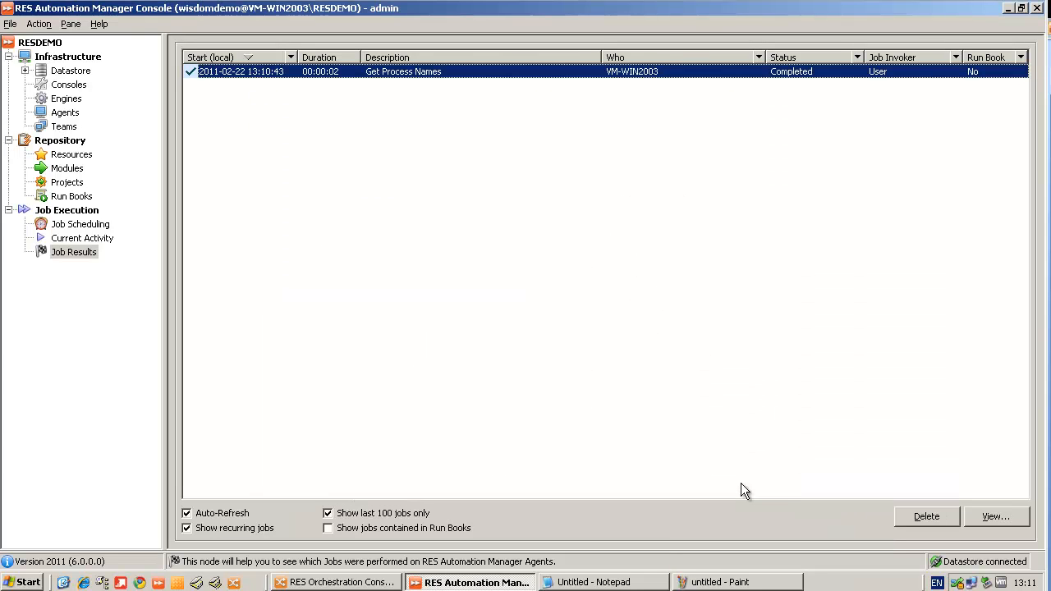
Clone Get Process Names into a module named 'Kill notepad' and reach its task script.
{"action": "left_click", "coordinate": [66, 167]}
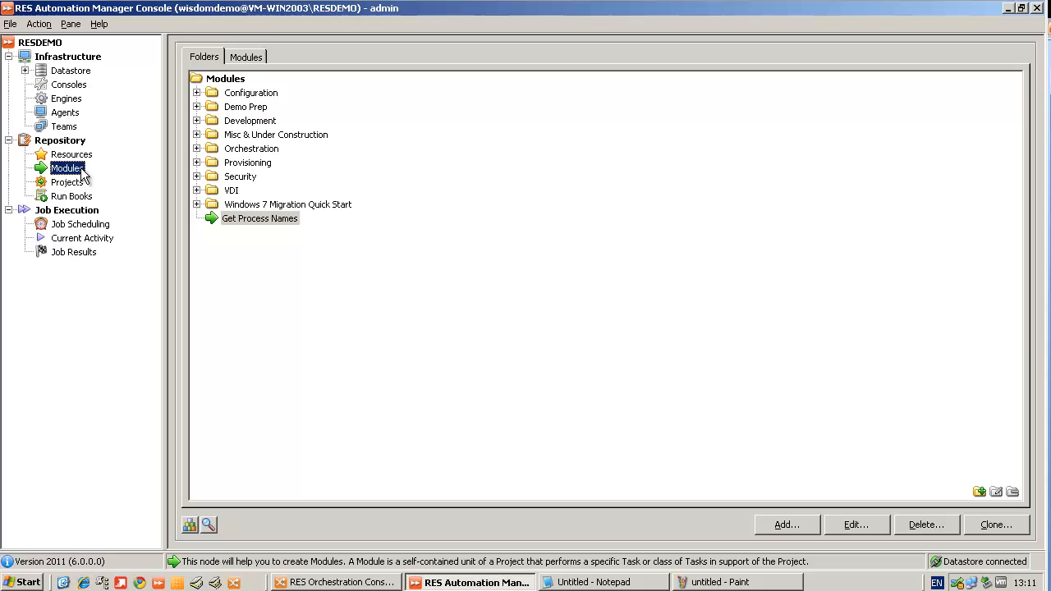
{"action": "right_click", "coordinate": [260, 217]}
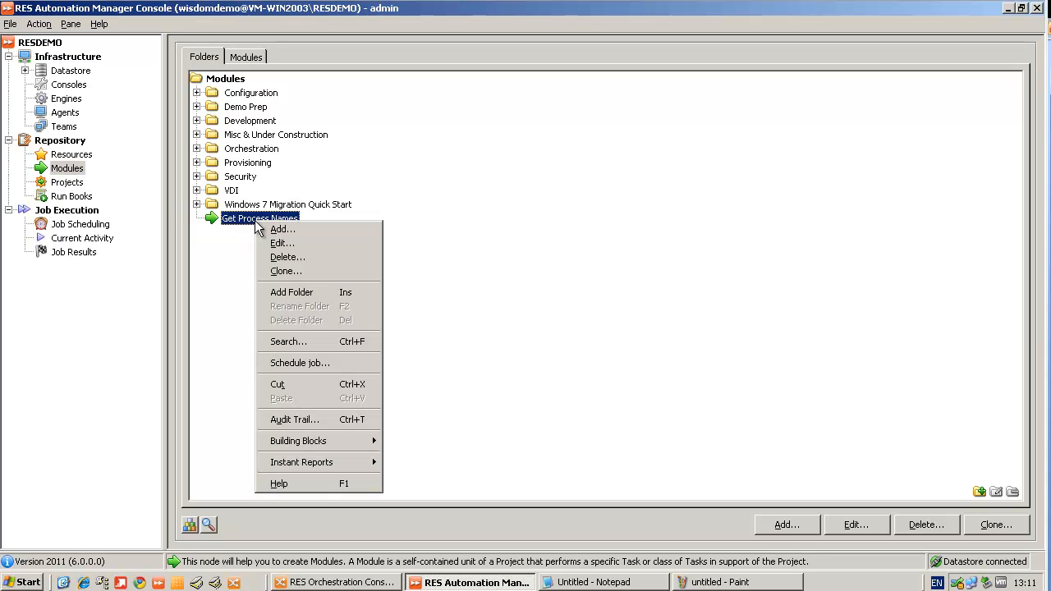
{"action": "left_click", "coordinate": [286, 271]}
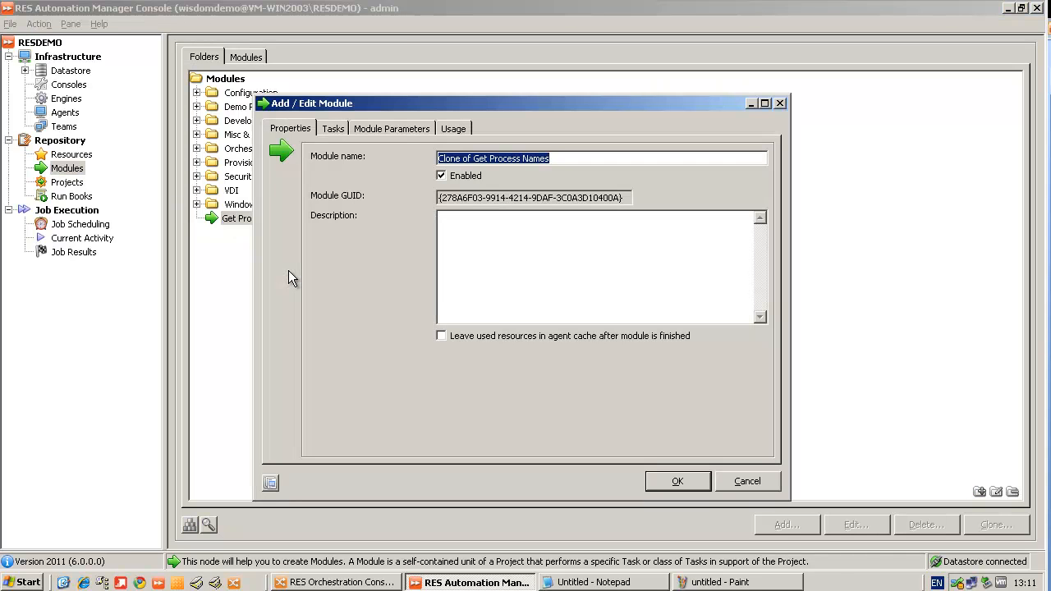
{"action": "type", "text": "Kill notepad"}
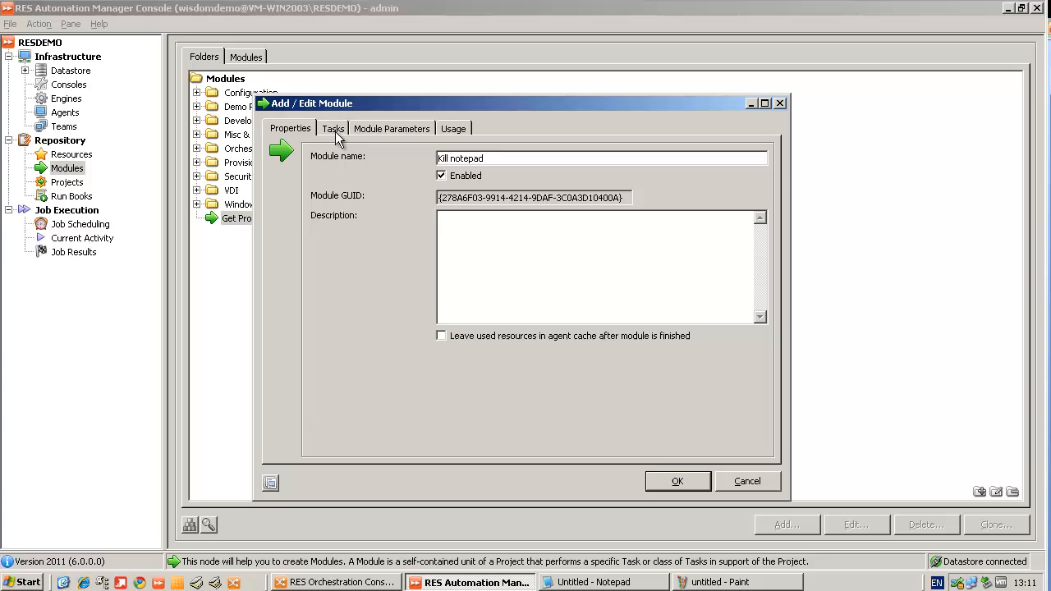
{"action": "left_click", "coordinate": [332, 129]}
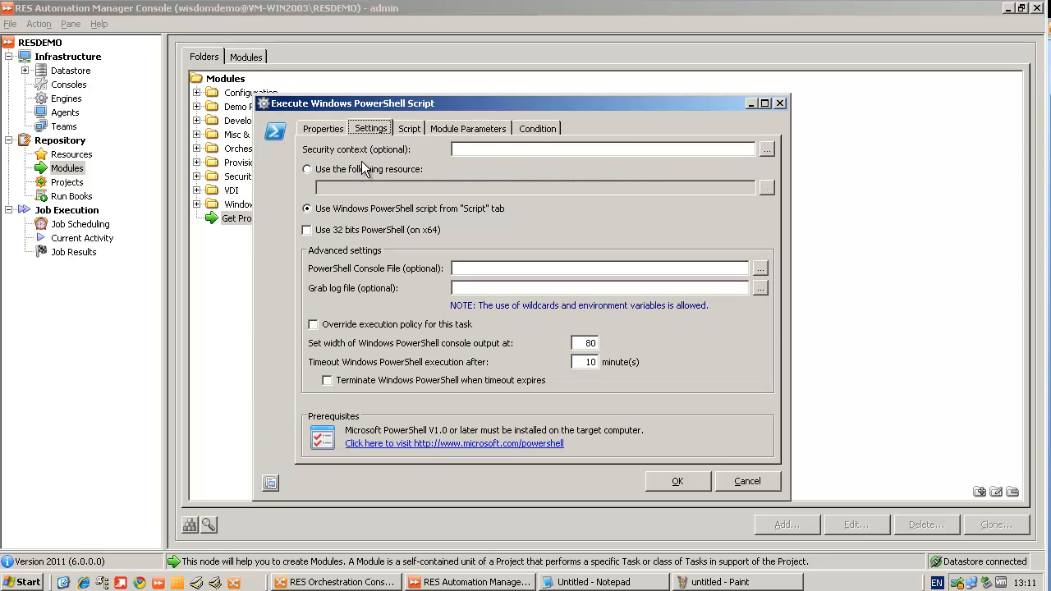
{"action": "left_click", "coordinate": [409, 129]}
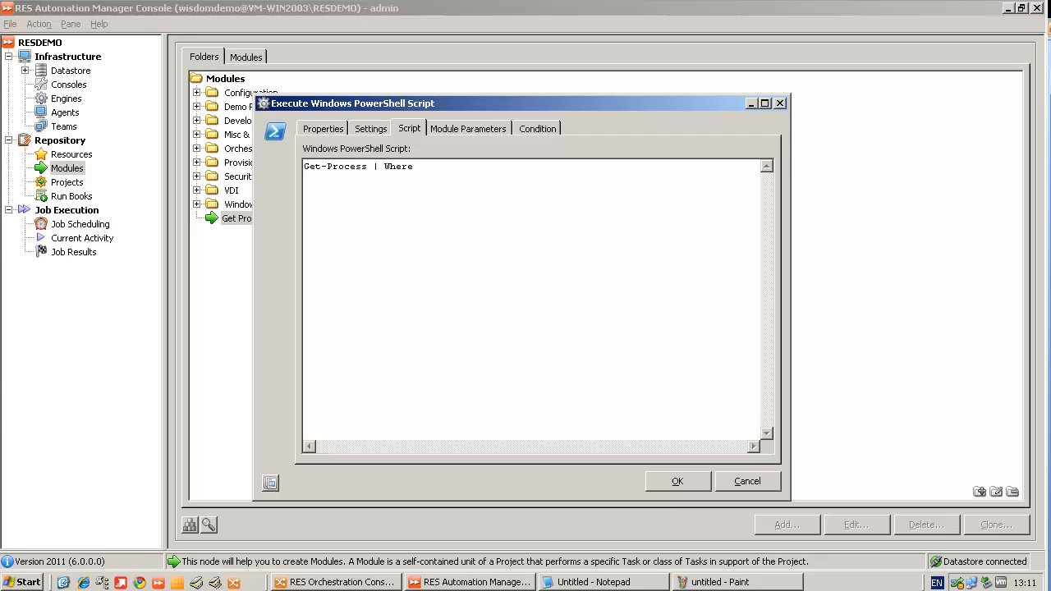
Complete the script as Get-Process | Where { $_.Name -Eq "Notepad" } | Kill and confirm.
{"action": "type", "text": "("}
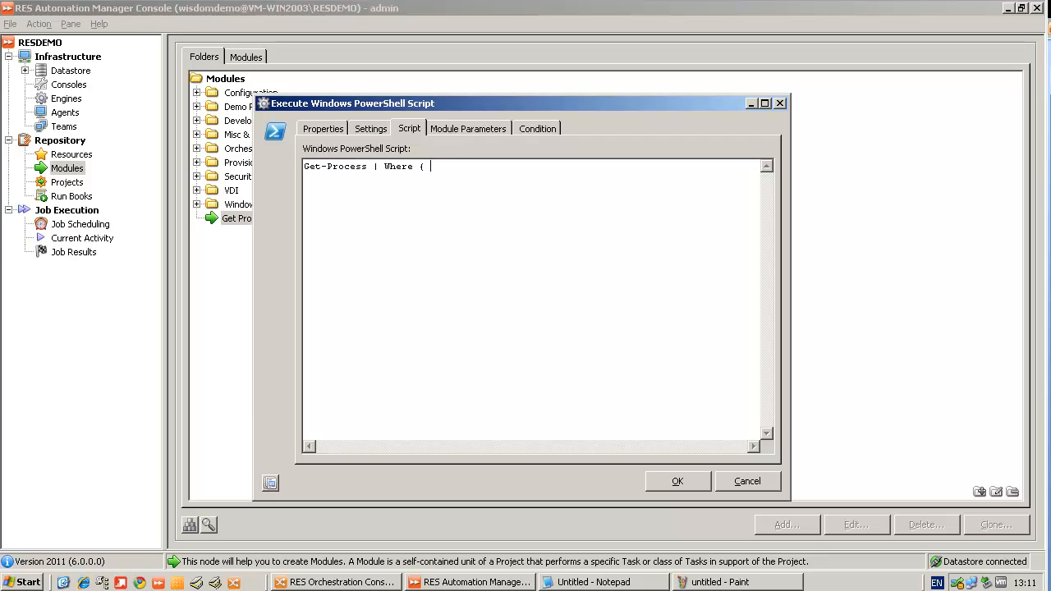
{"action": "type", "text": "$_.N"}
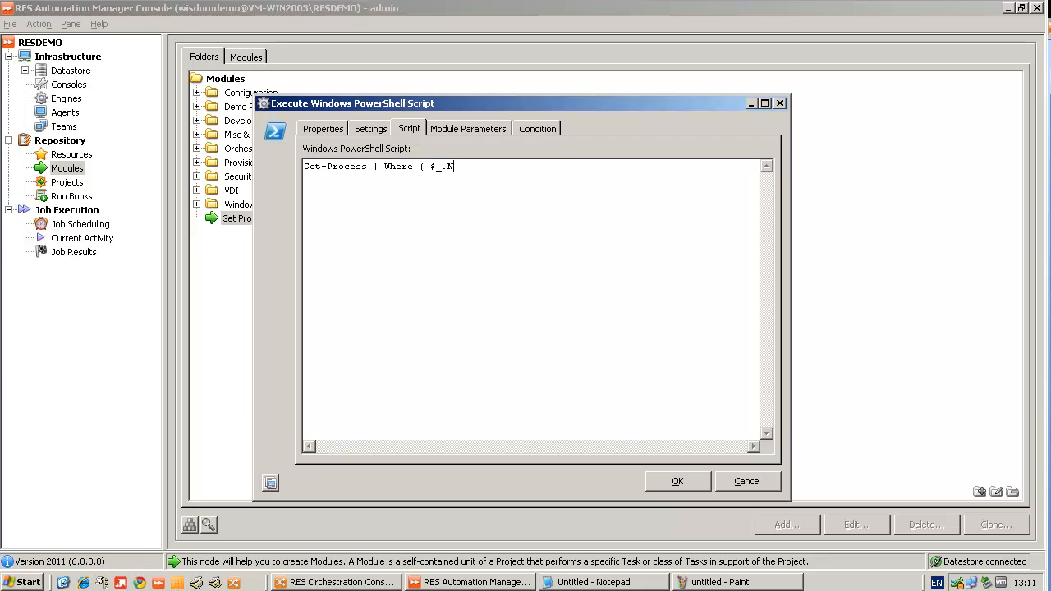
{"action": "type", "text": "ame -Eq"}
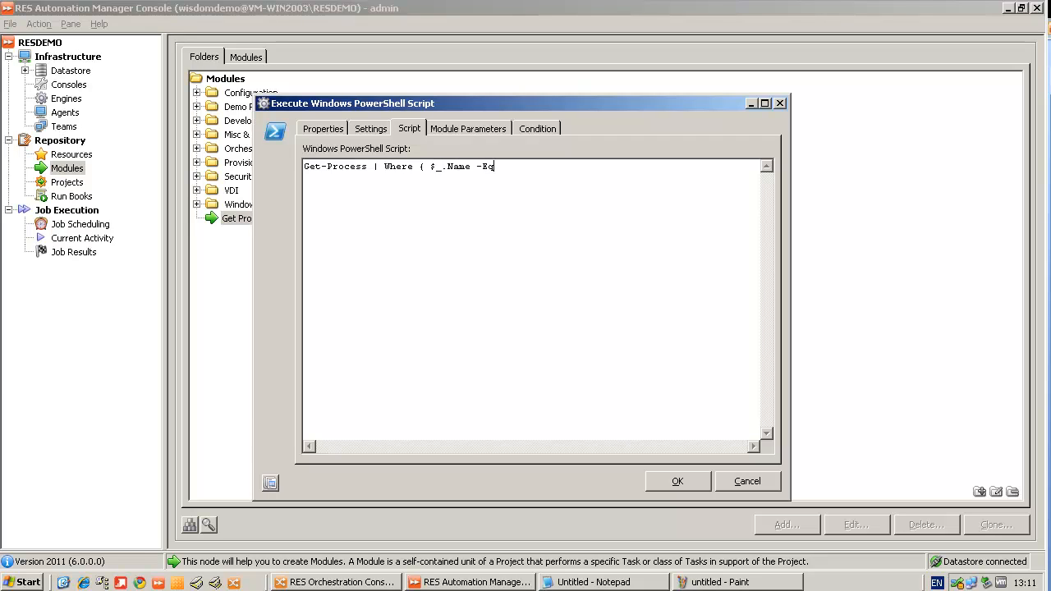
{"action": "type", "text": "\"Notep"}
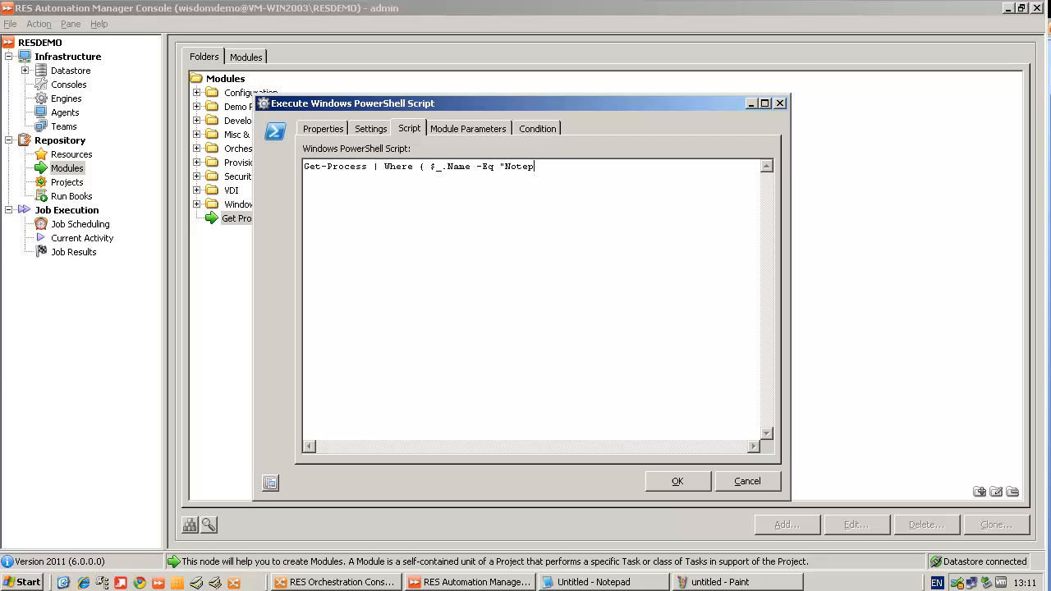
{"action": "type", "text": "ad\" }"}
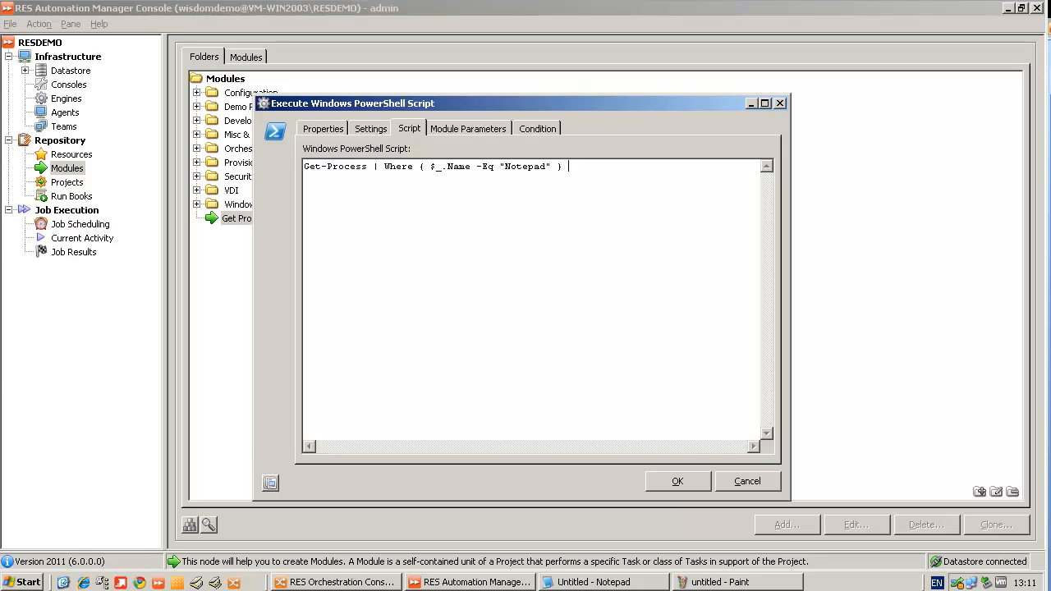
{"action": "type", "text": "| Kill"}
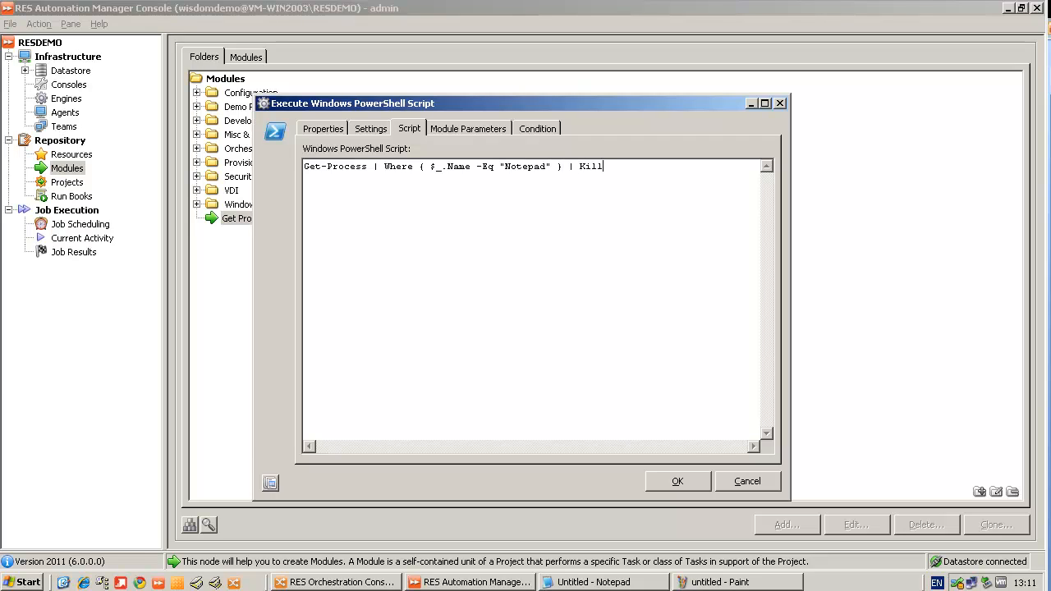
{"action": "left_click", "coordinate": [677, 481]}
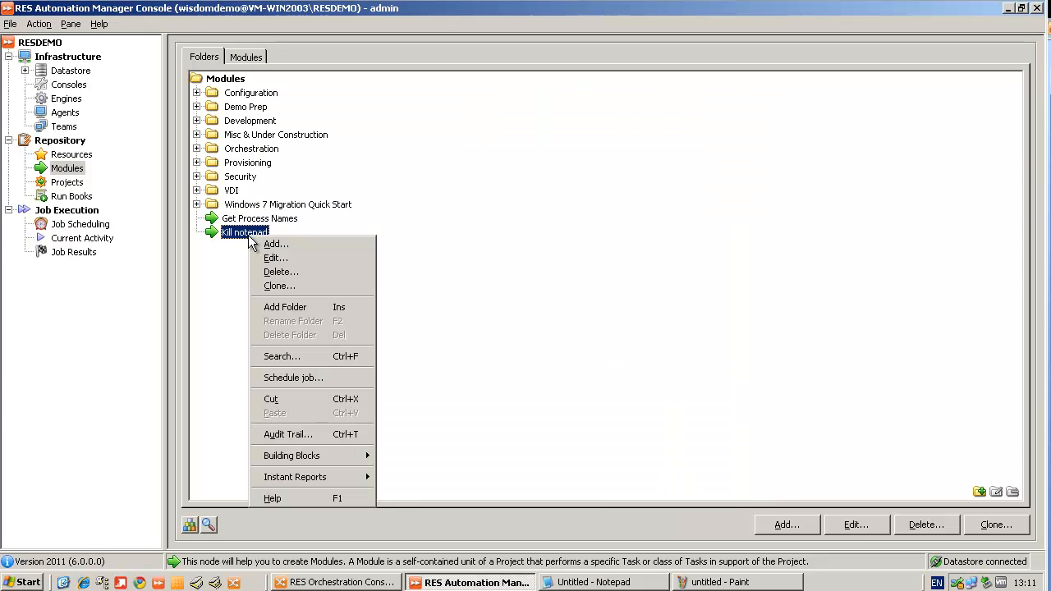
Schedule Kill notepad on agent VM-WIN2003, confirm completion in Job Results, and return to Modules.
{"action": "left_click", "coordinate": [292, 376]}
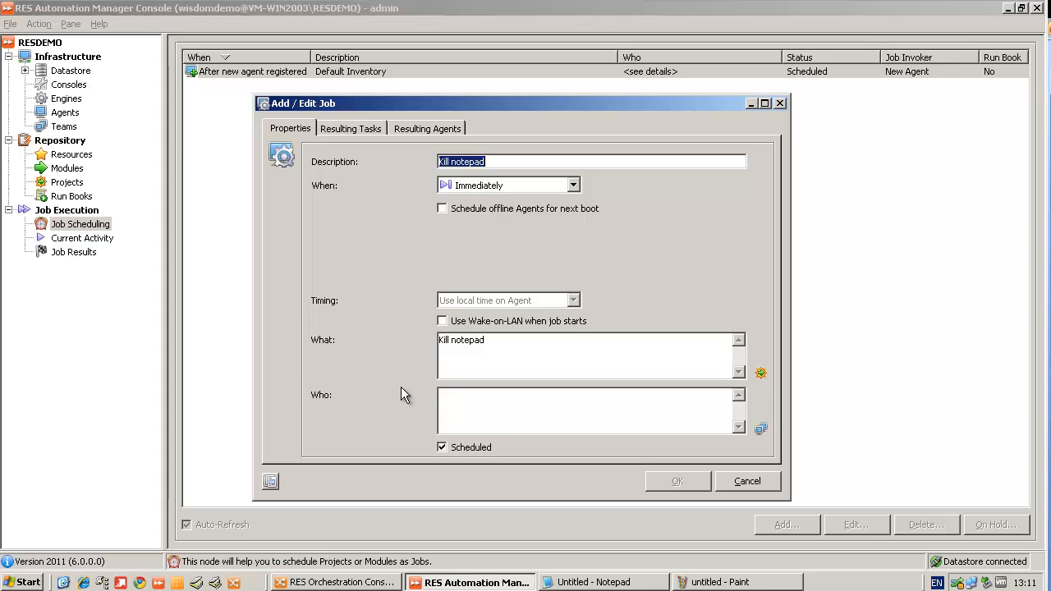
{"action": "left_click", "coordinate": [760, 429]}
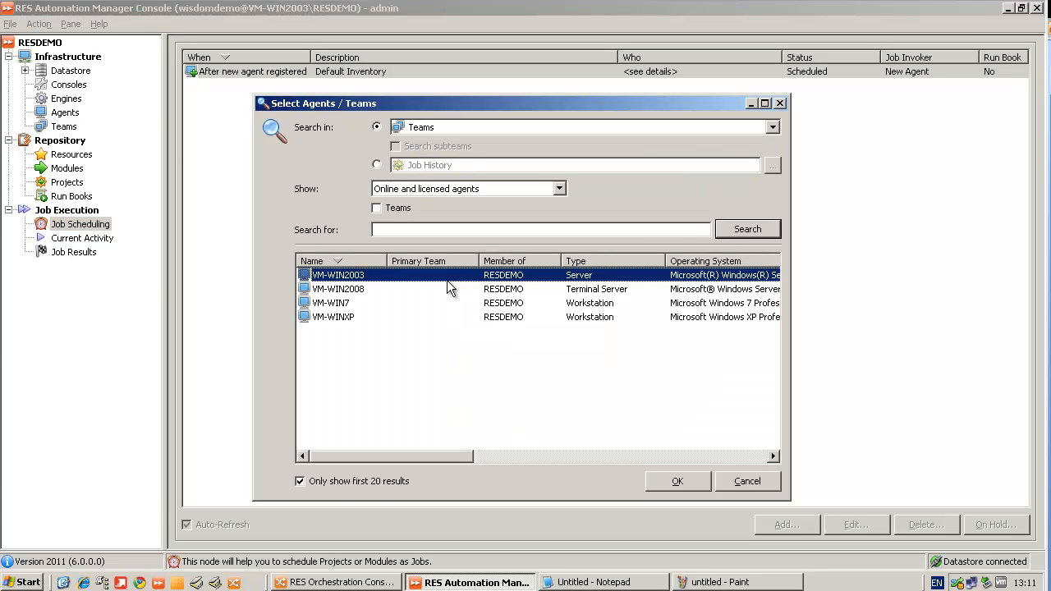
{"action": "left_click", "coordinate": [677, 481]}
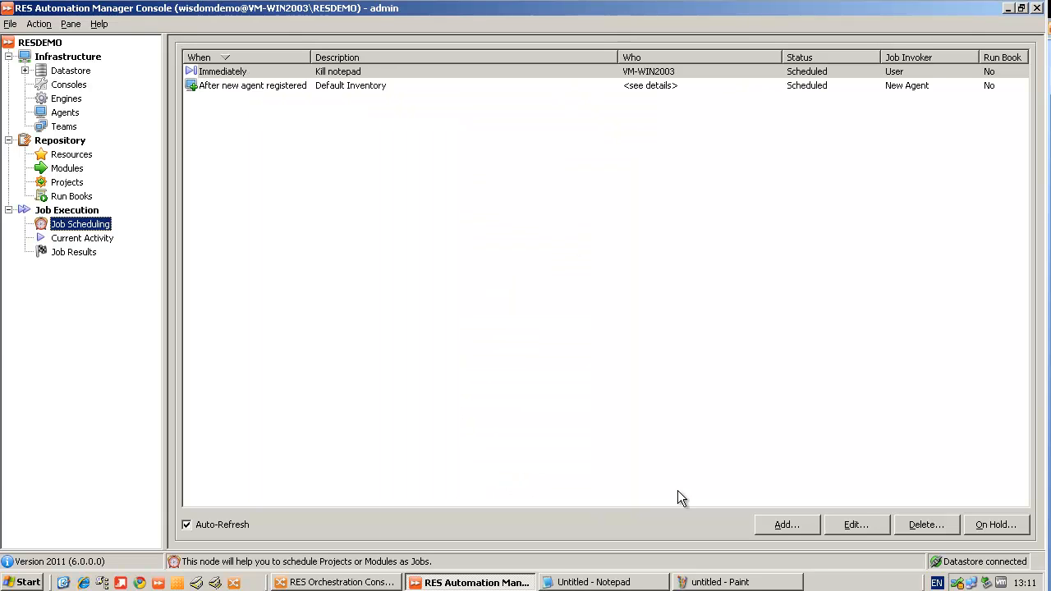
{"action": "left_click", "coordinate": [593, 581]}
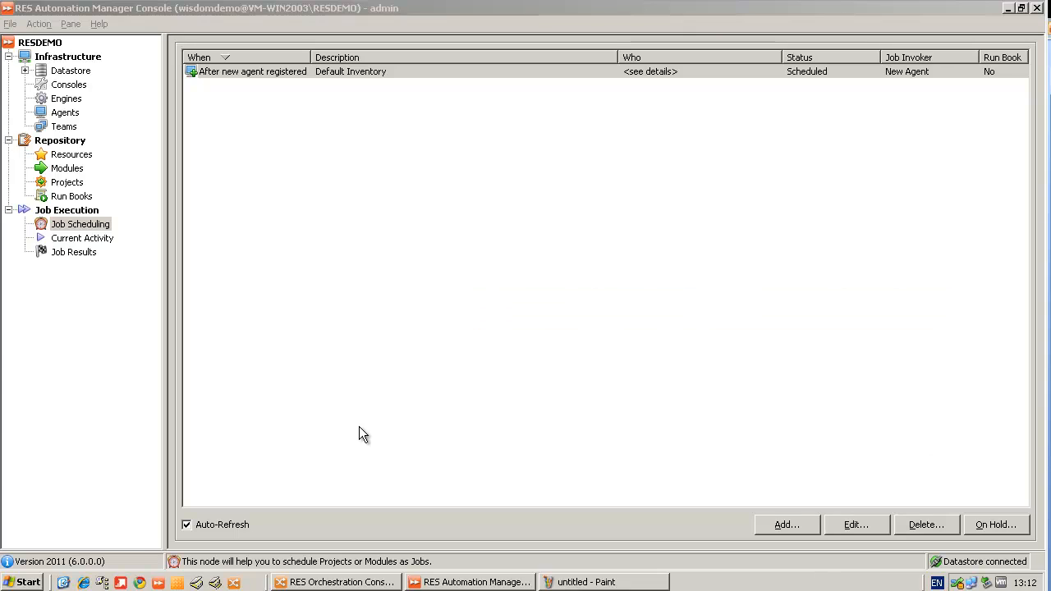
{"action": "left_click", "coordinate": [74, 253]}
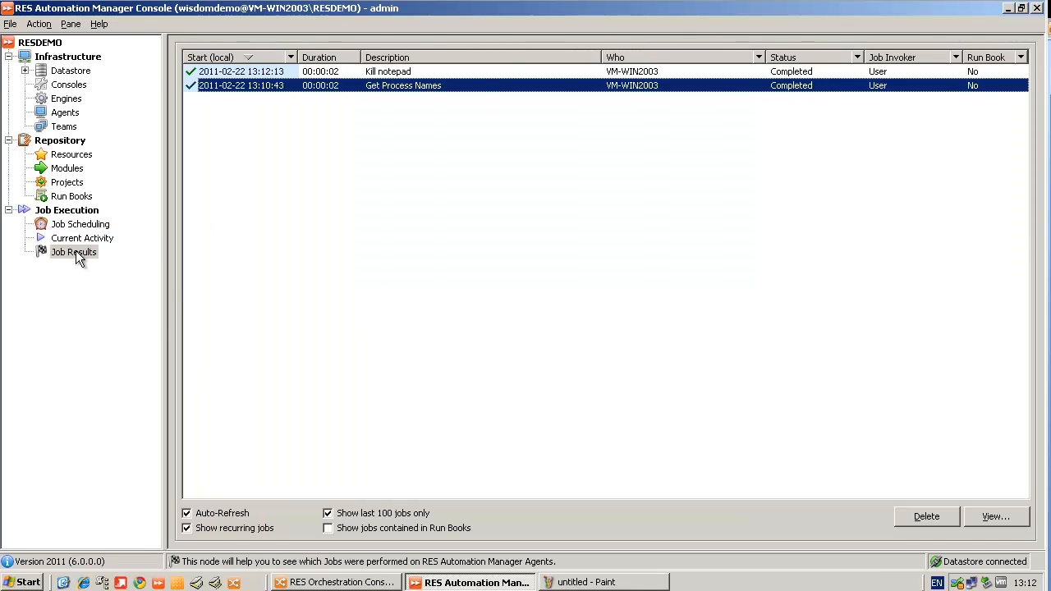
{"action": "mouse_move", "coordinate": [36, 418]}
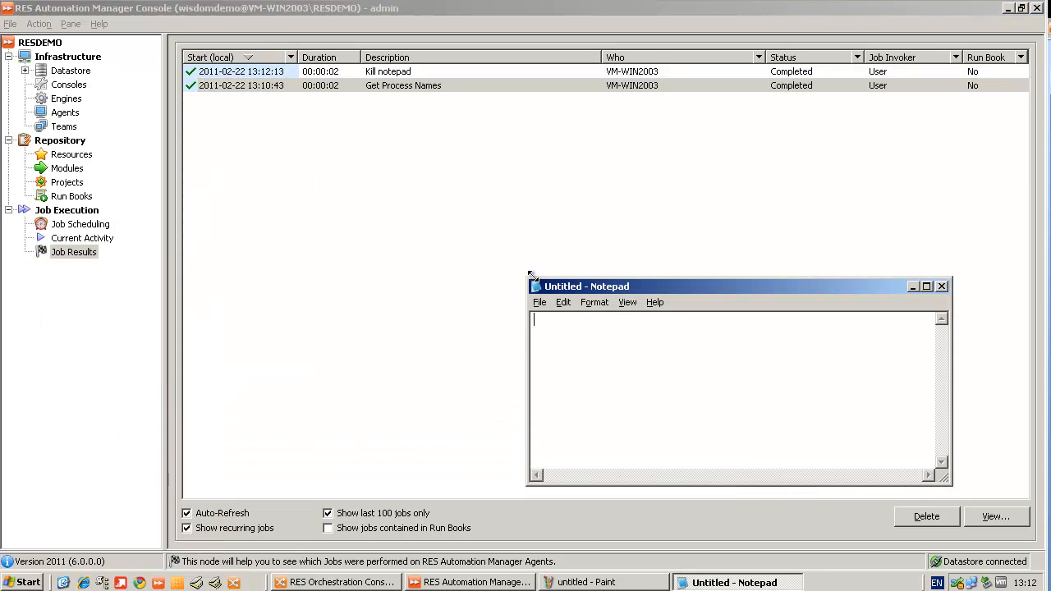
{"action": "left_click", "coordinate": [66, 168]}
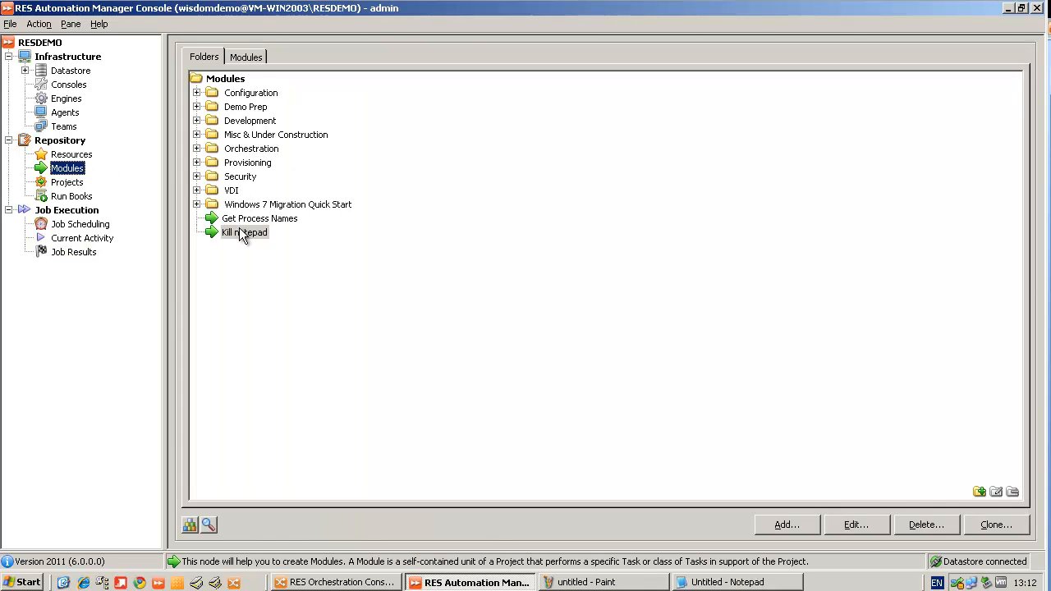
Clone Kill notepad into a module named 'Kill Process'.
{"action": "right_click", "coordinate": [243, 233]}
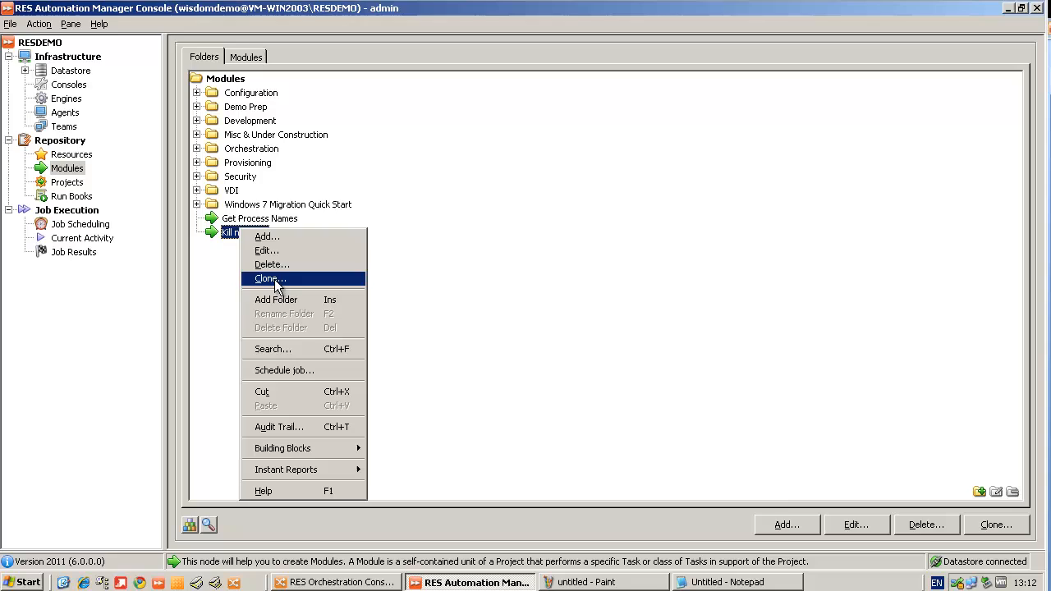
{"action": "left_click", "coordinate": [269, 280]}
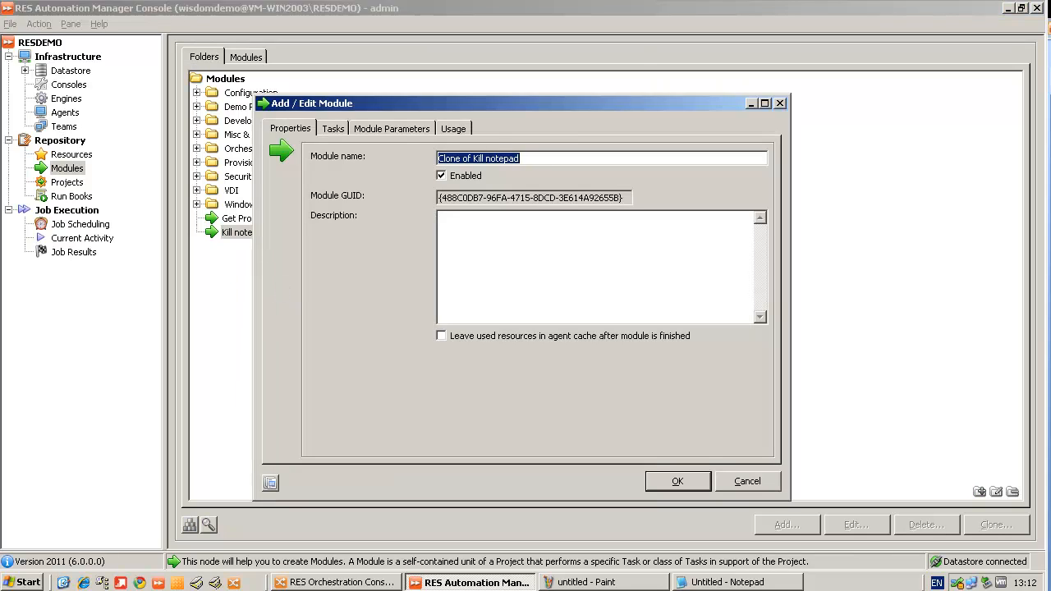
{"action": "type", "text": "Kill Process"}
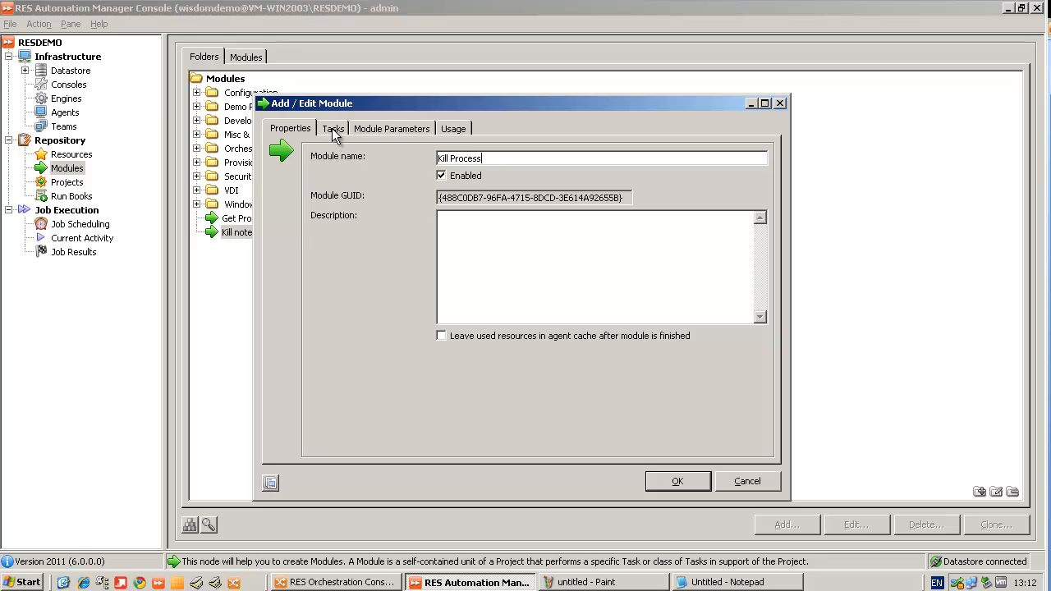
Add a ProcessName module parameter with hint 'Type the name of process' and confirm it.
{"action": "left_click", "coordinate": [391, 128]}
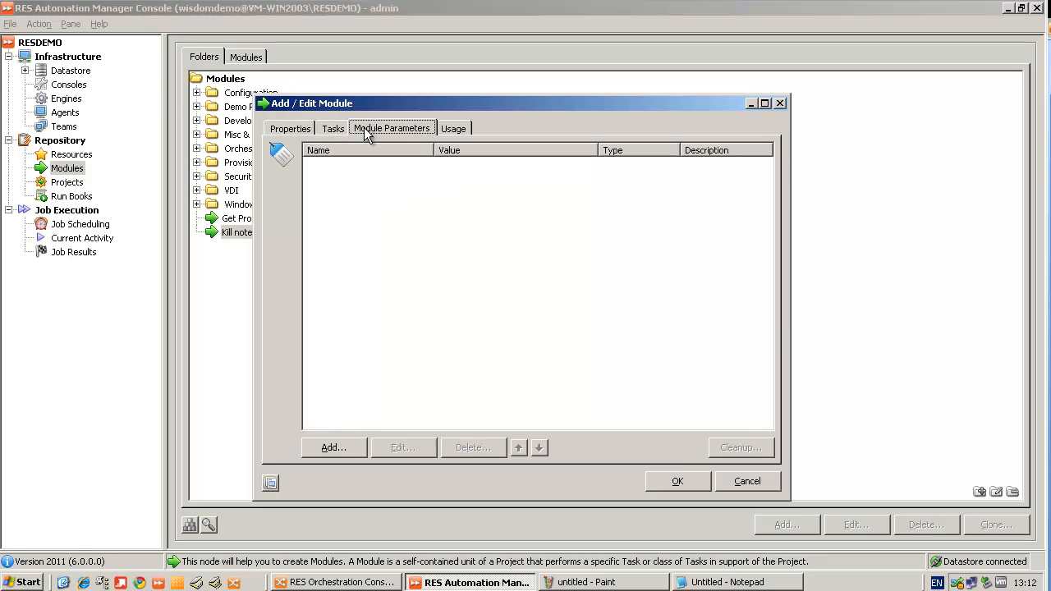
{"action": "left_click", "coordinate": [332, 447]}
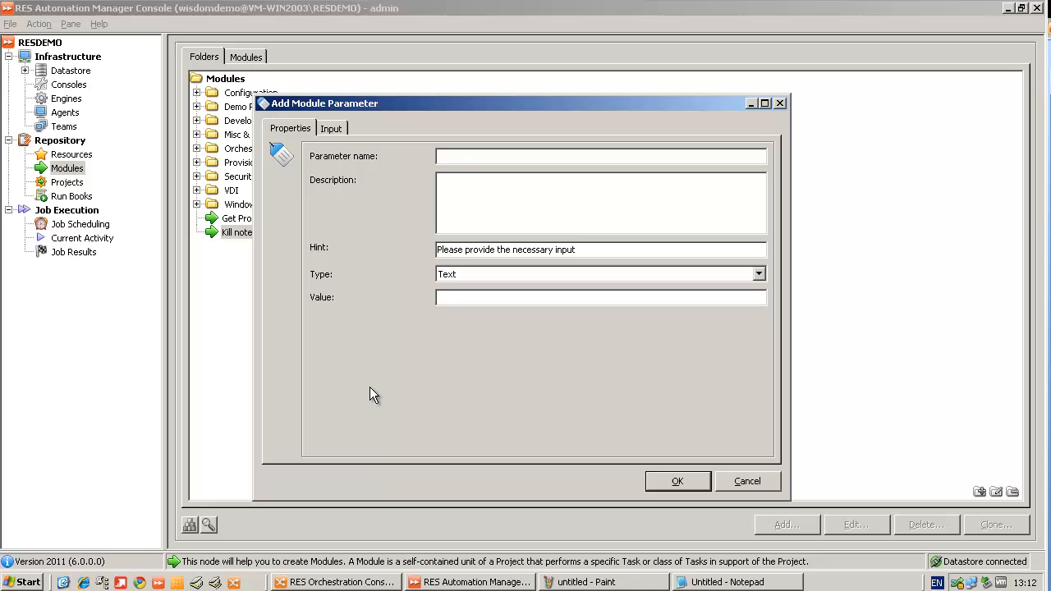
{"action": "type", "text": "Process"}
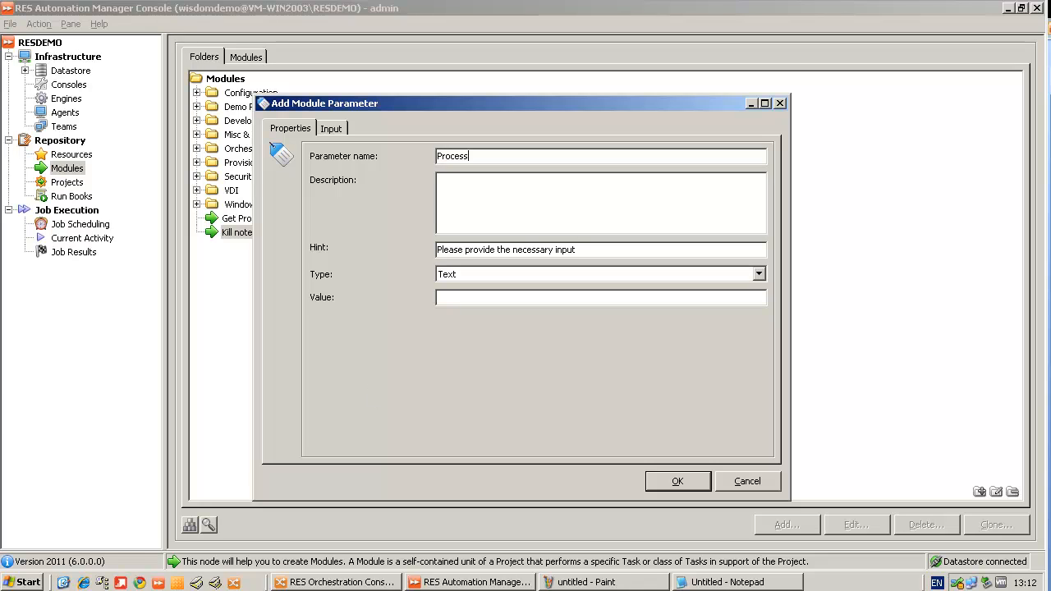
{"action": "type", "text": "Name"}
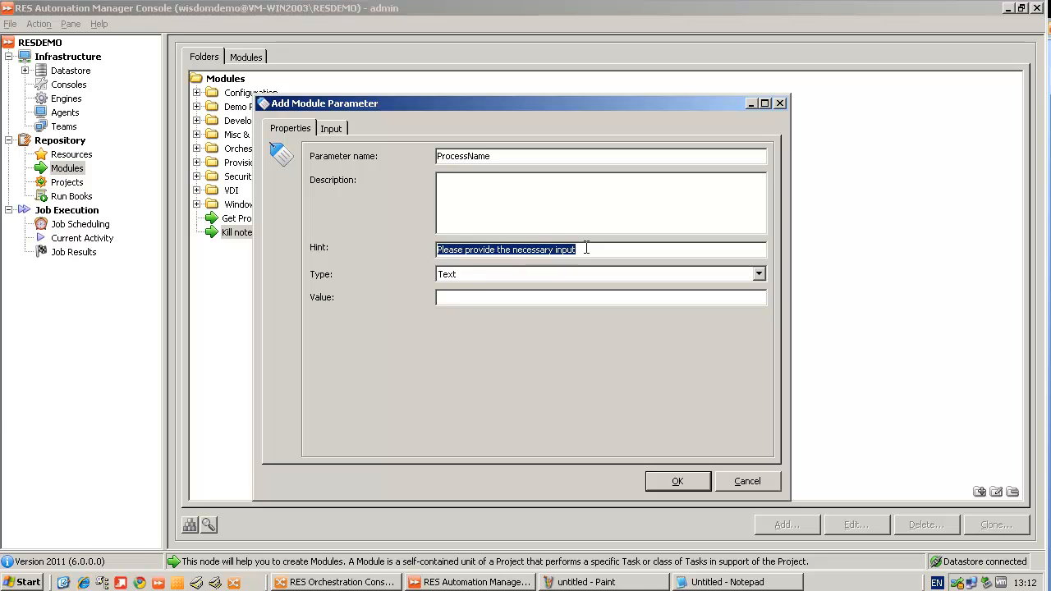
{"action": "type", "text": "Type the n"}
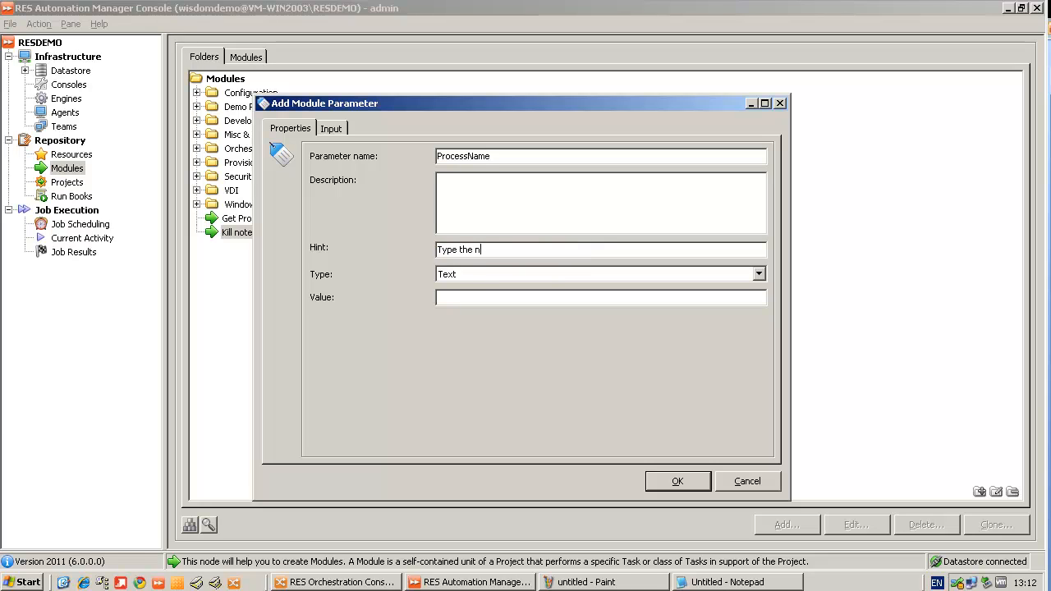
{"action": "type", "text": "ame of process to kill"}
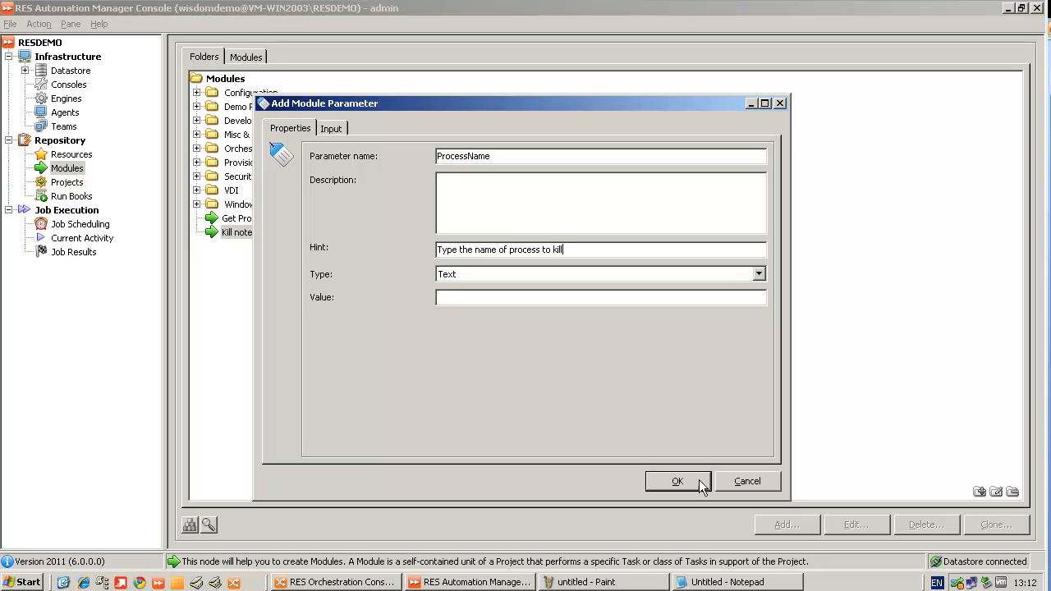
{"action": "left_click", "coordinate": [676, 481]}
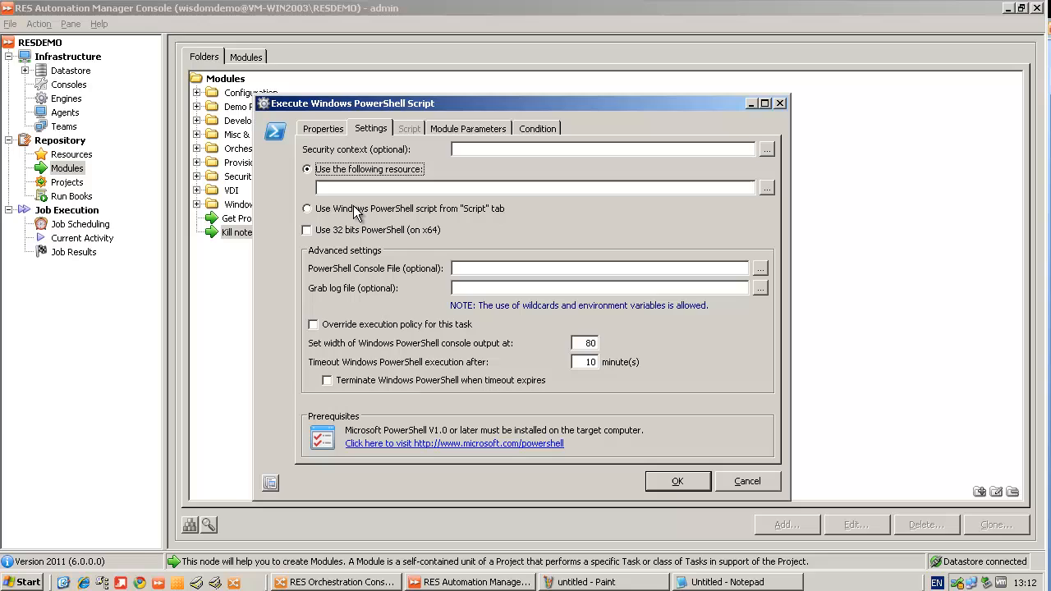
Replace Notepad in the inline script with the $[ProcessName] parameter and save the module.
{"action": "left_click", "coordinate": [307, 207]}
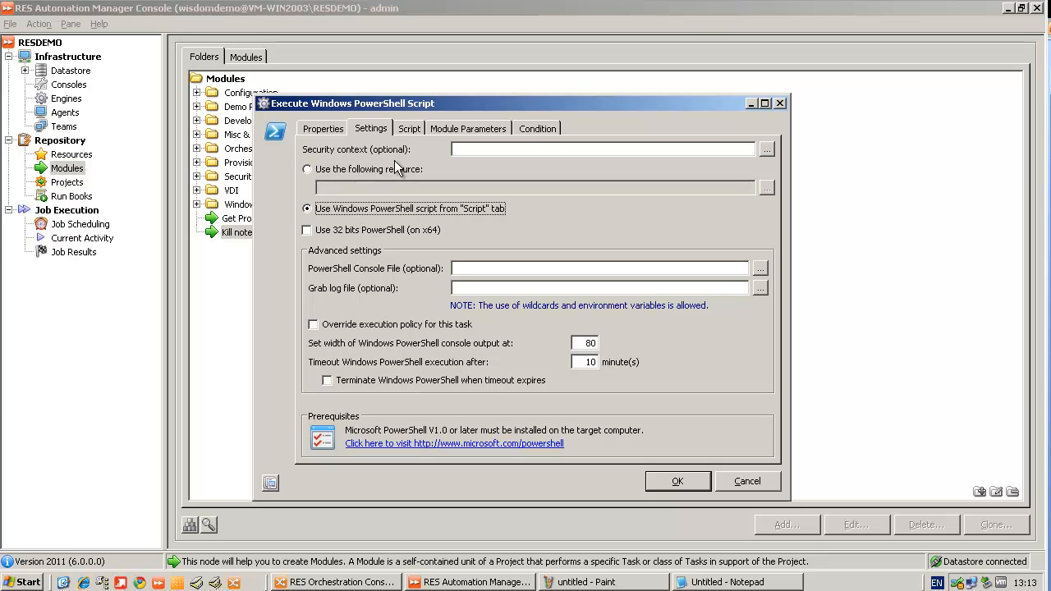
{"action": "left_click", "coordinate": [408, 128]}
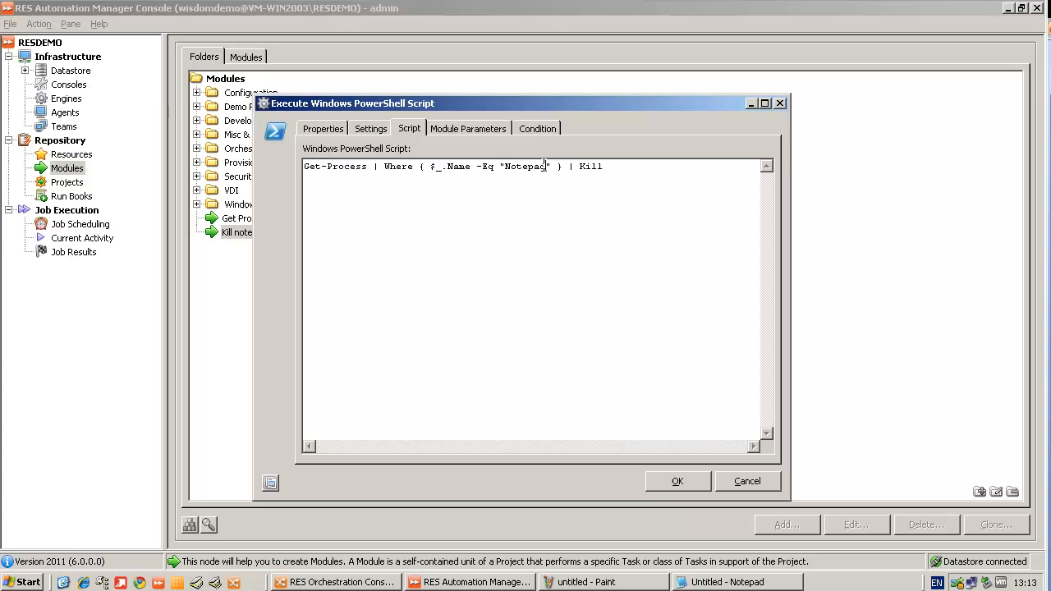
{"action": "right_click", "coordinate": [524, 166]}
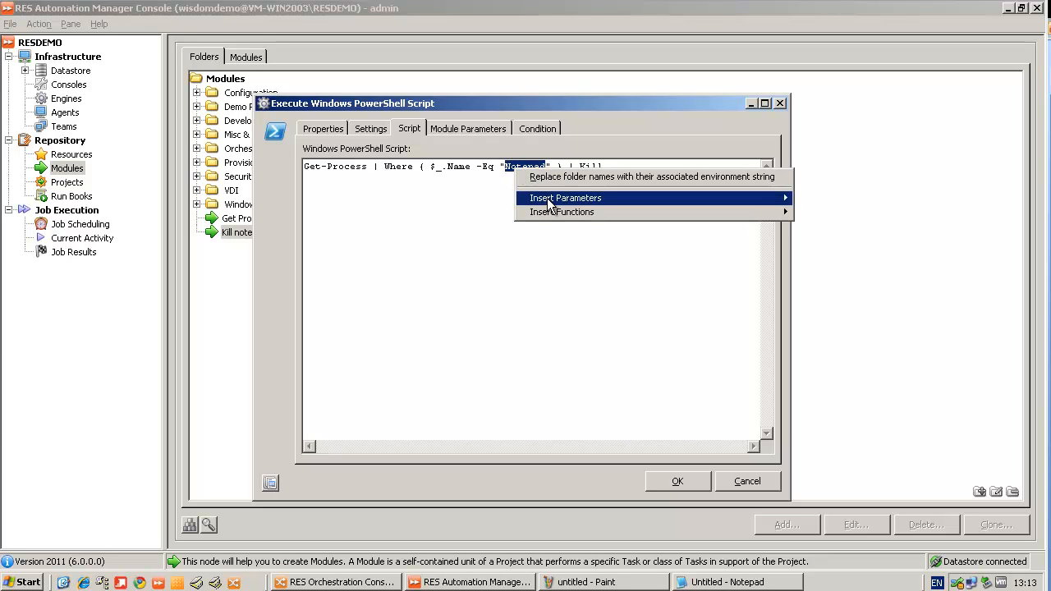
{"action": "mouse_move", "coordinate": [565, 197]}
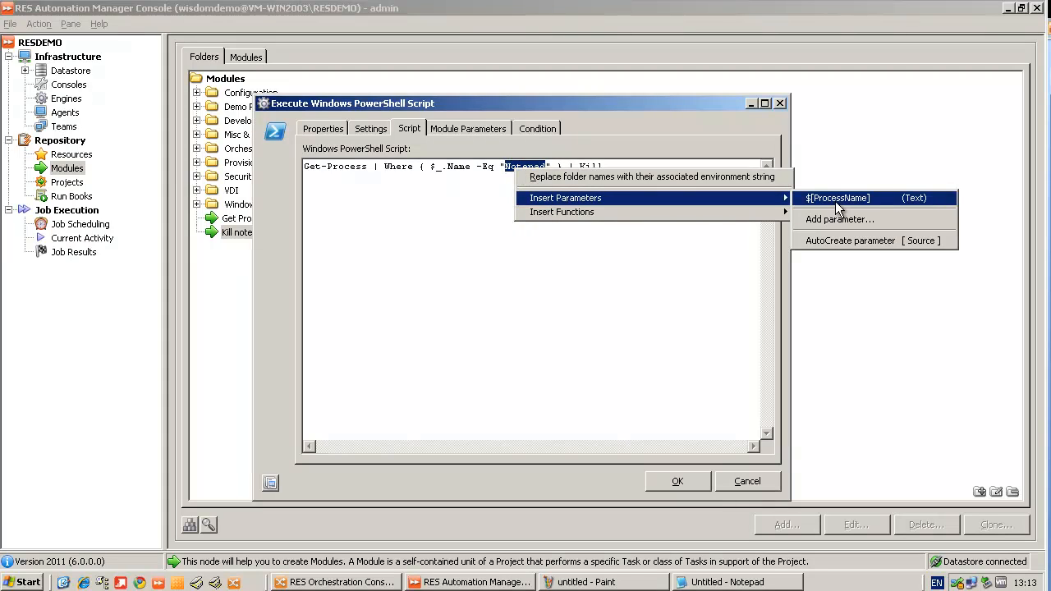
{"action": "left_click", "coordinate": [834, 197]}
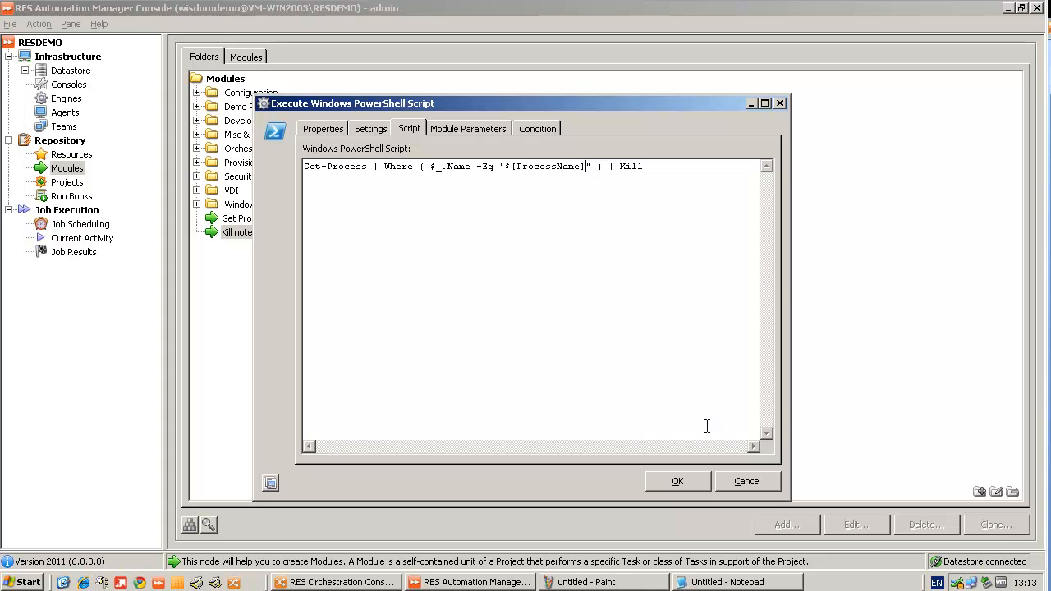
{"action": "left_click", "coordinate": [677, 481]}
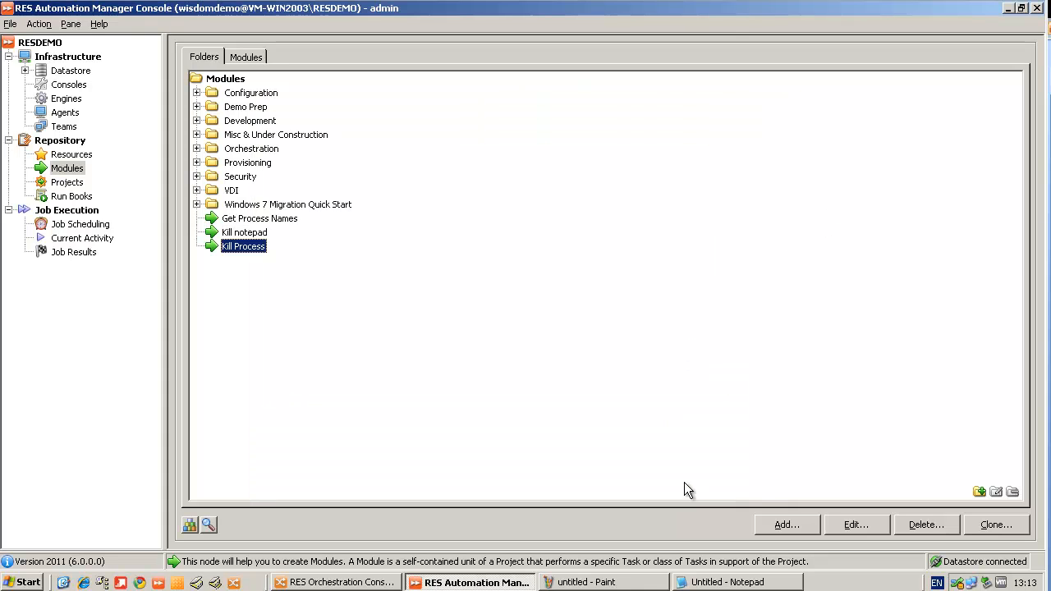
Schedule Kill Process as a job with ProcessName set to 'notepad' and submit it.
{"action": "right_click", "coordinate": [243, 246]}
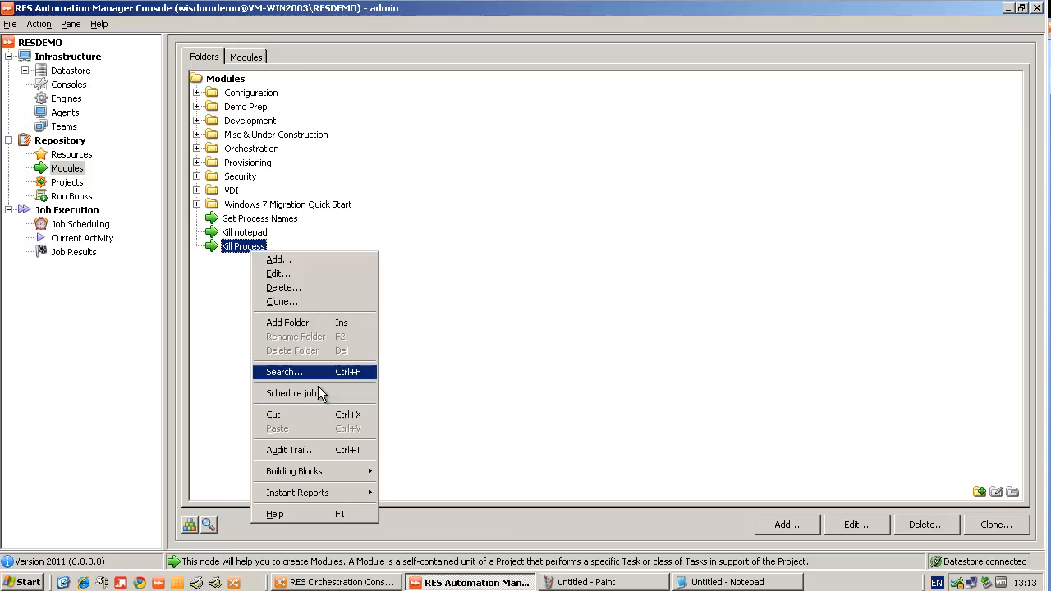
{"action": "left_click", "coordinate": [293, 393]}
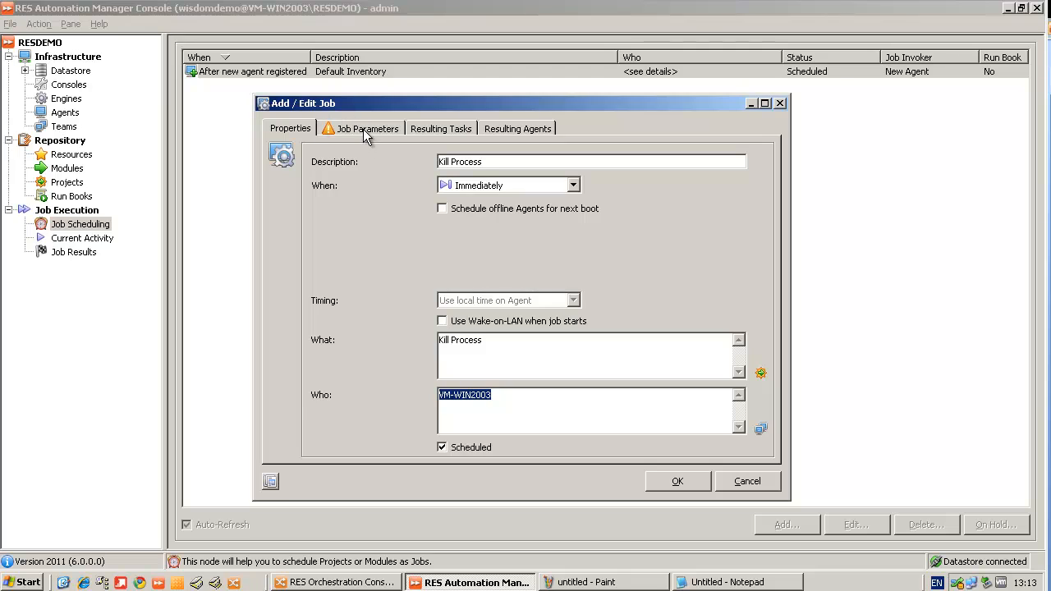
{"action": "left_click", "coordinate": [366, 128]}
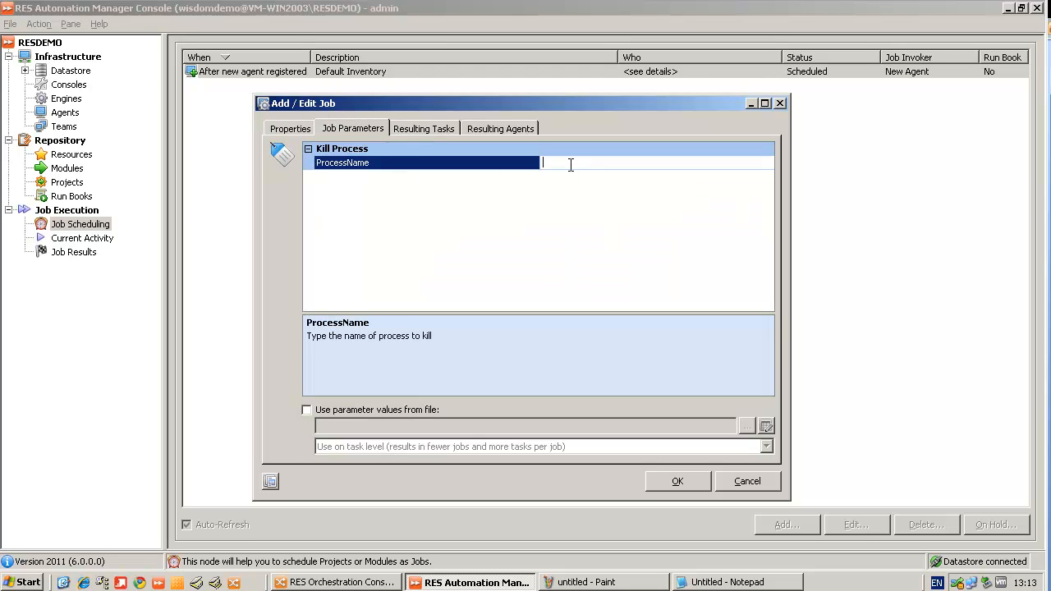
{"action": "type", "text": "notepad"}
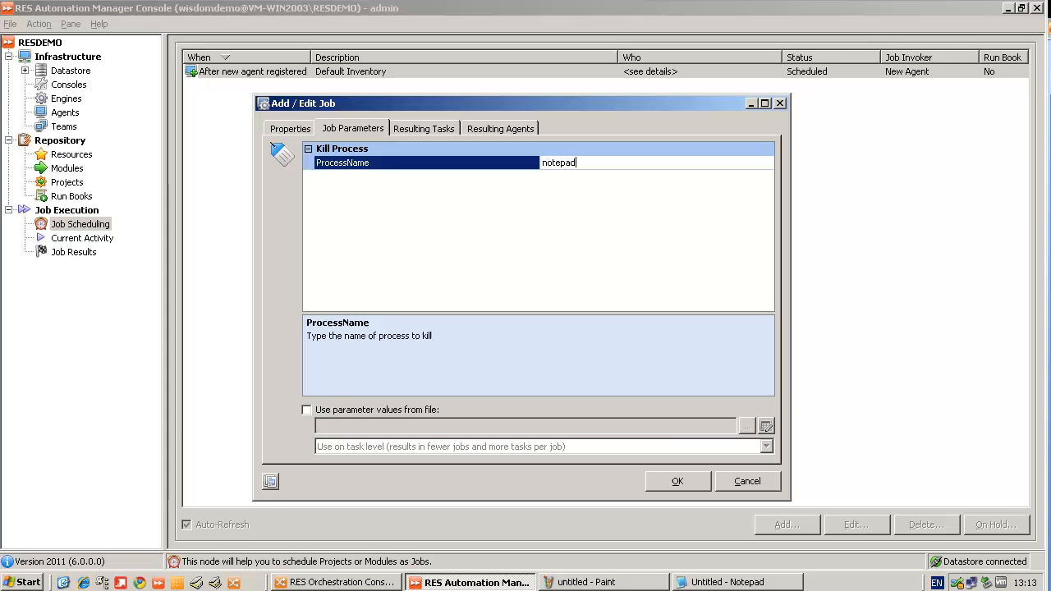
{"action": "left_click", "coordinate": [677, 480]}
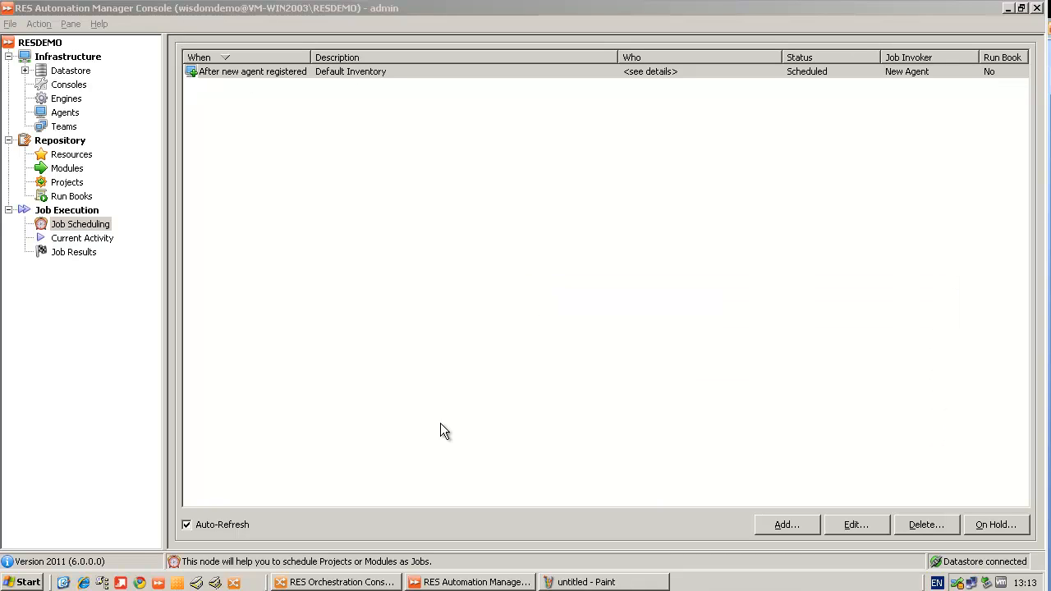
Check the completed Kill Process job in Job Results, then launch a new Notepad instance.
{"action": "left_click", "coordinate": [74, 253]}
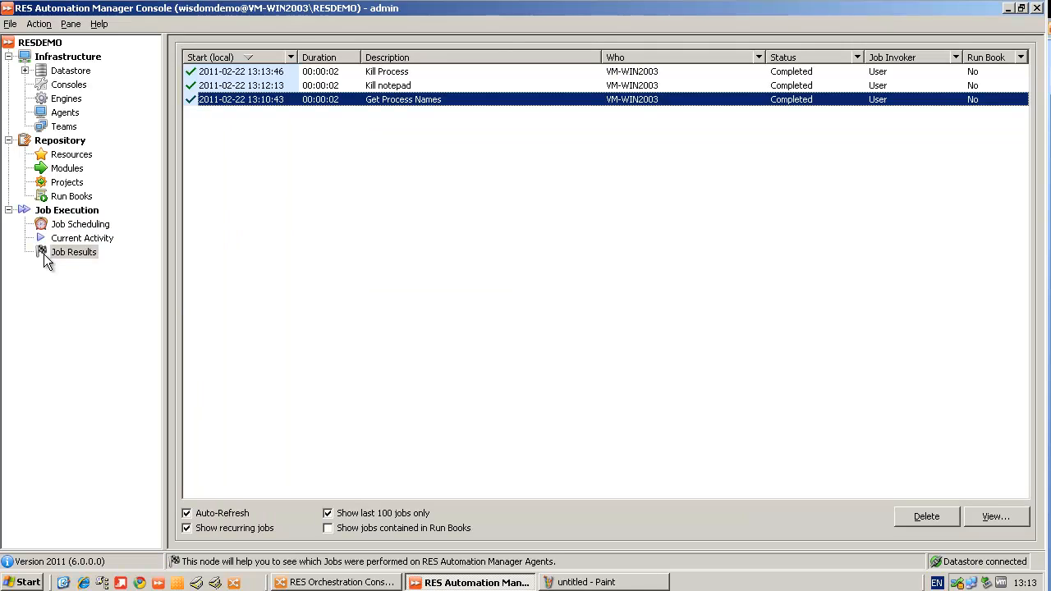
{"action": "mouse_move", "coordinate": [89, 184]}
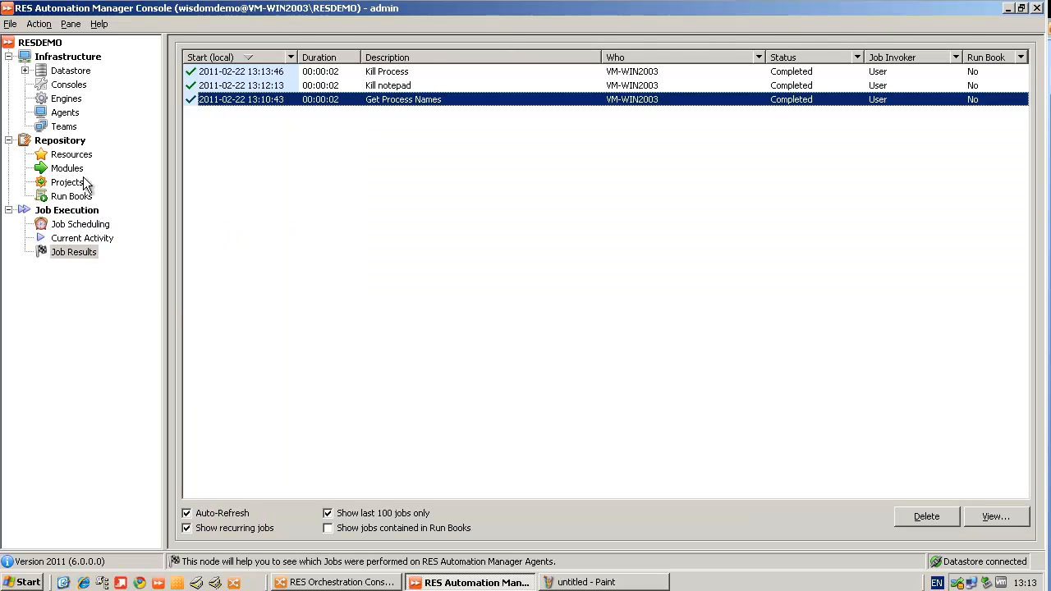
{"action": "left_click", "coordinate": [66, 168]}
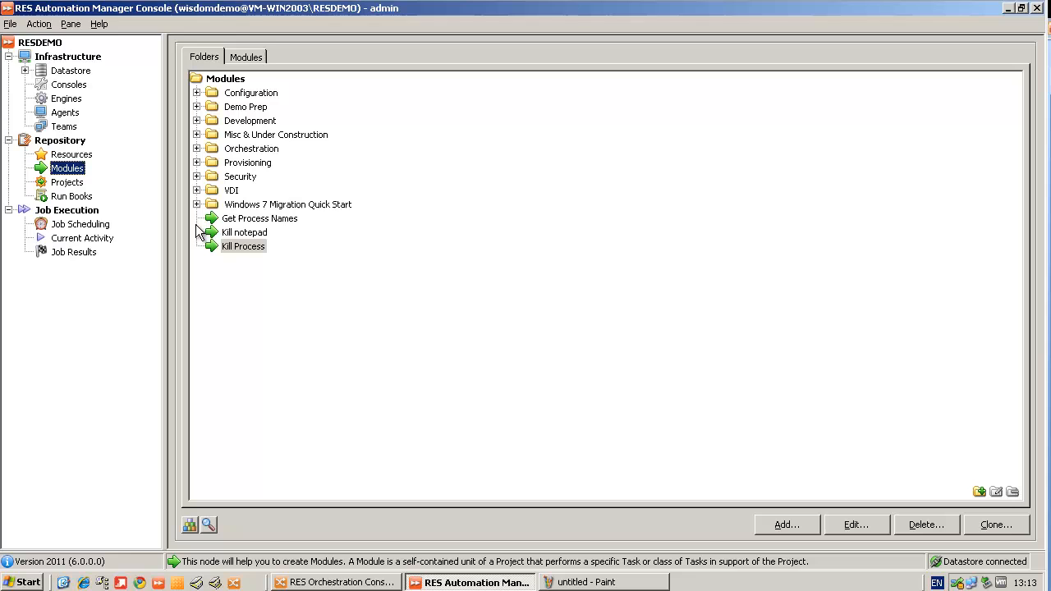
{"action": "left_click", "coordinate": [23, 581]}
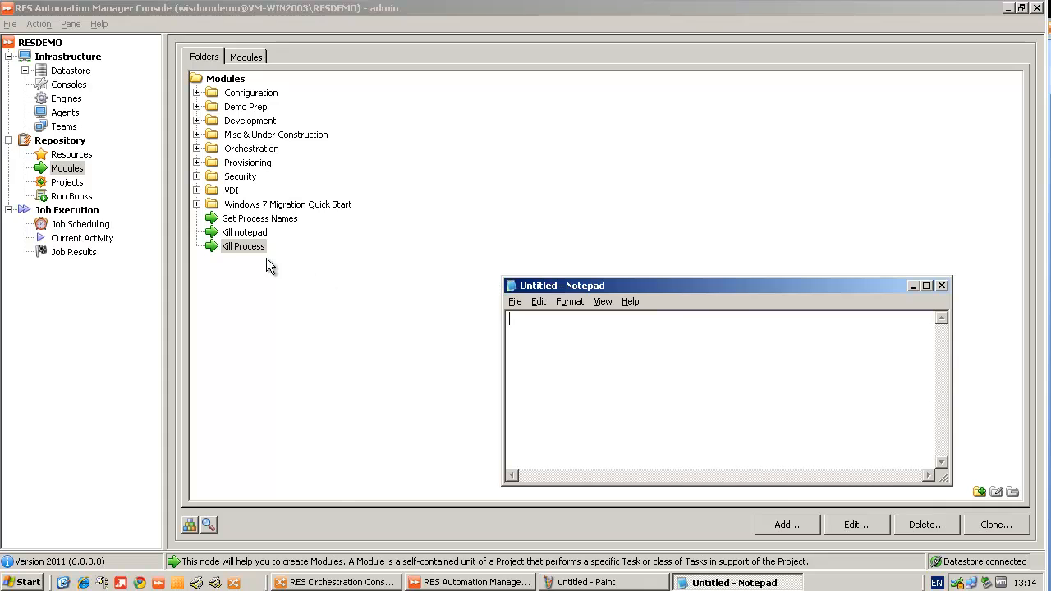
Clone Kill Process into a module named 'Kill notepad or MSPaint'.
{"action": "left_click", "coordinate": [995, 526]}
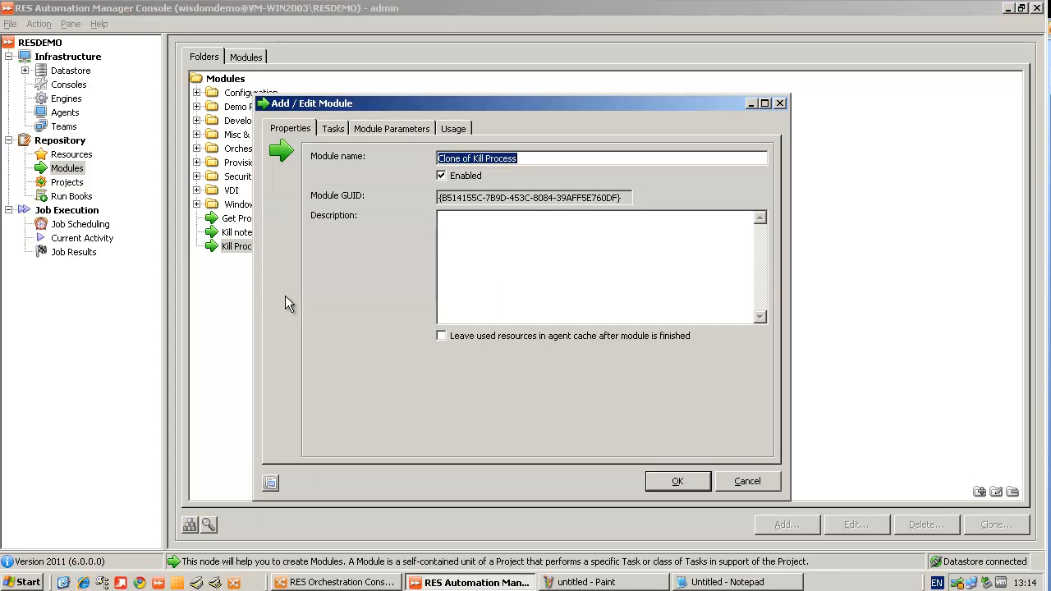
{"action": "type", "text": "Kill notepad or"}
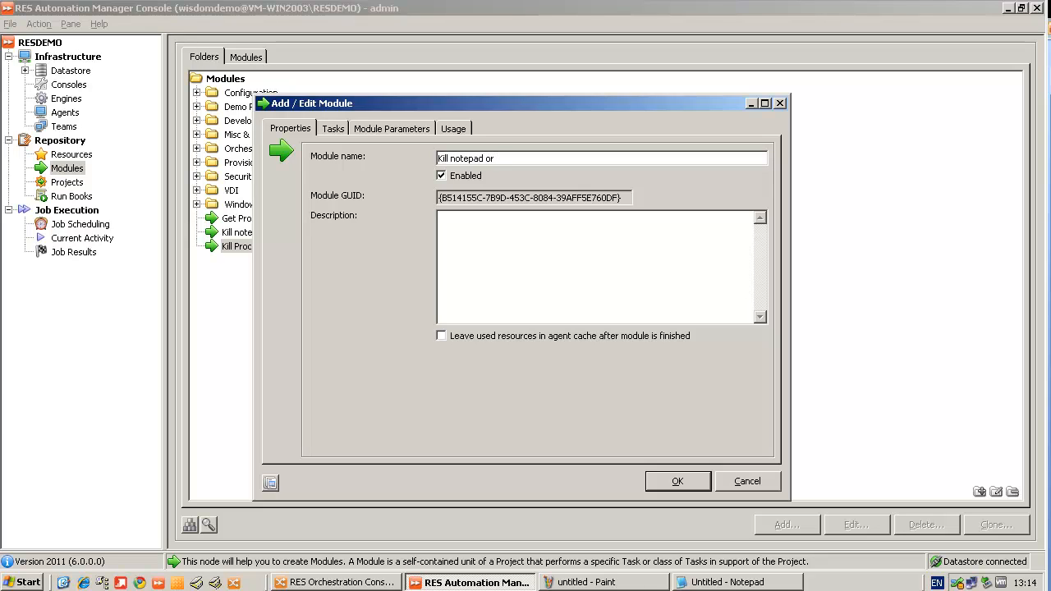
{"action": "type", "text": "MSPaint"}
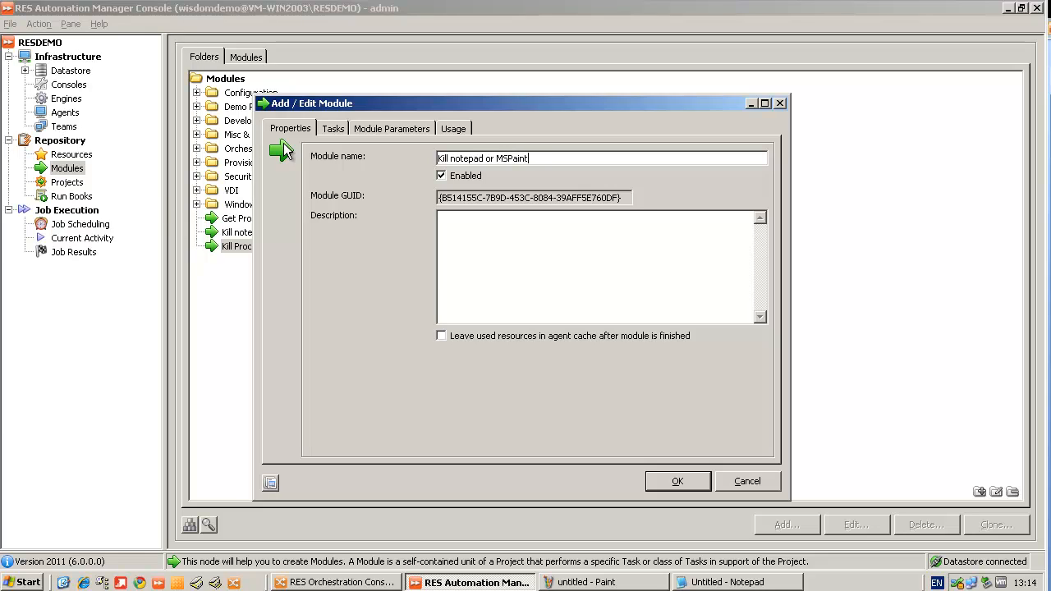
Delete the ProcessName parameter from the copied module.
{"action": "left_click", "coordinate": [391, 128]}
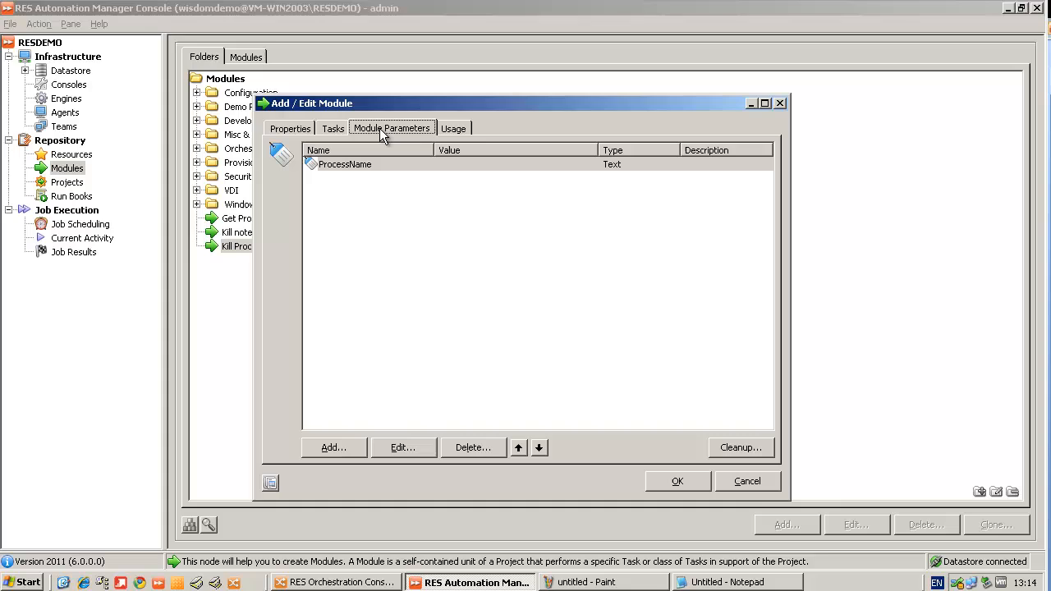
{"action": "left_click", "coordinate": [473, 447]}
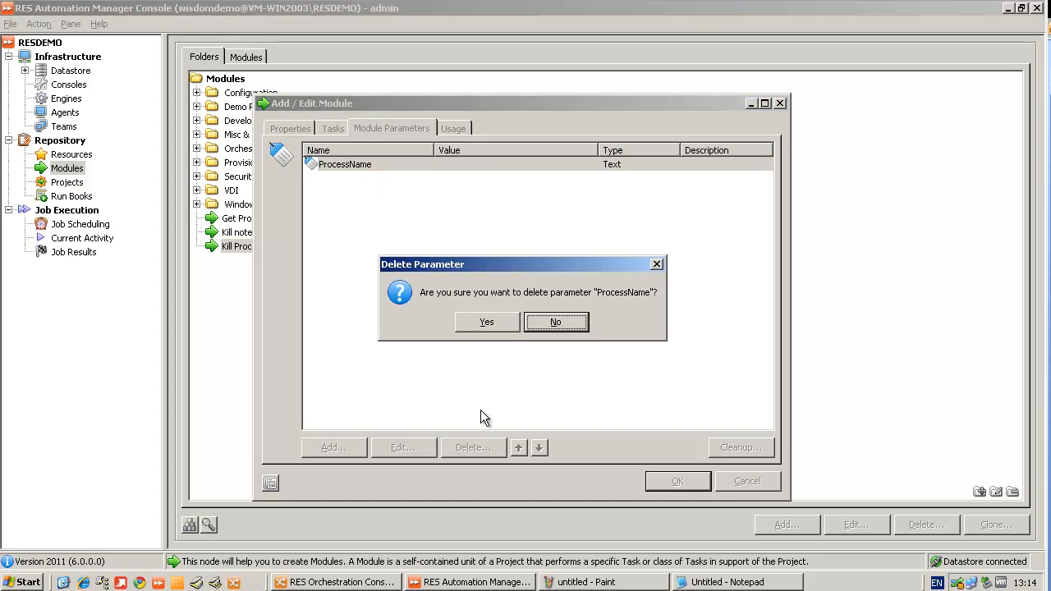
{"action": "left_click", "coordinate": [486, 322]}
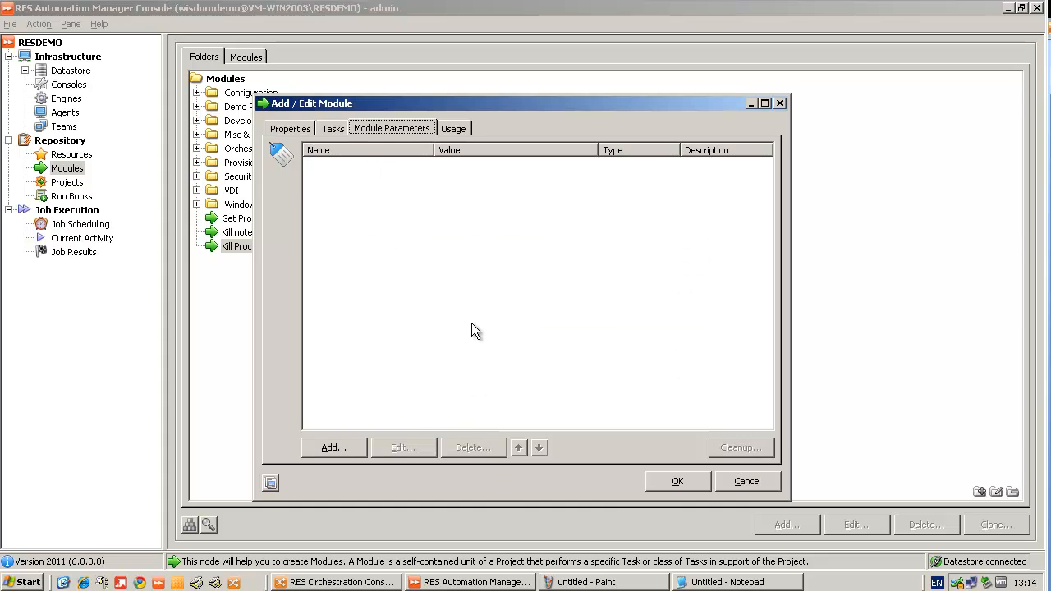
Add a module parameter named 'Process' of type List.
{"action": "left_click", "coordinate": [332, 447]}
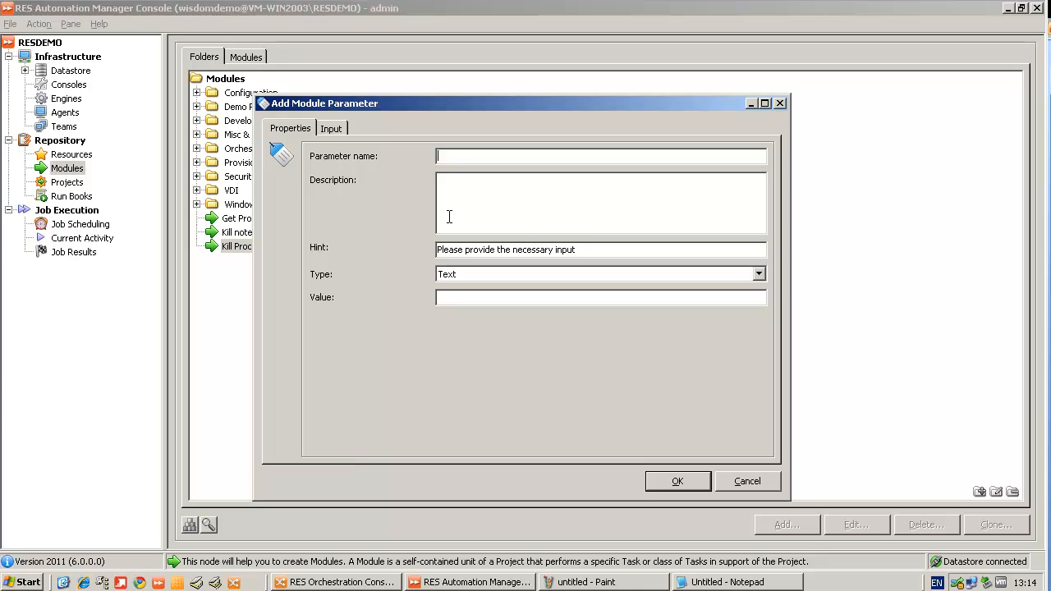
{"action": "type", "text": "Process"}
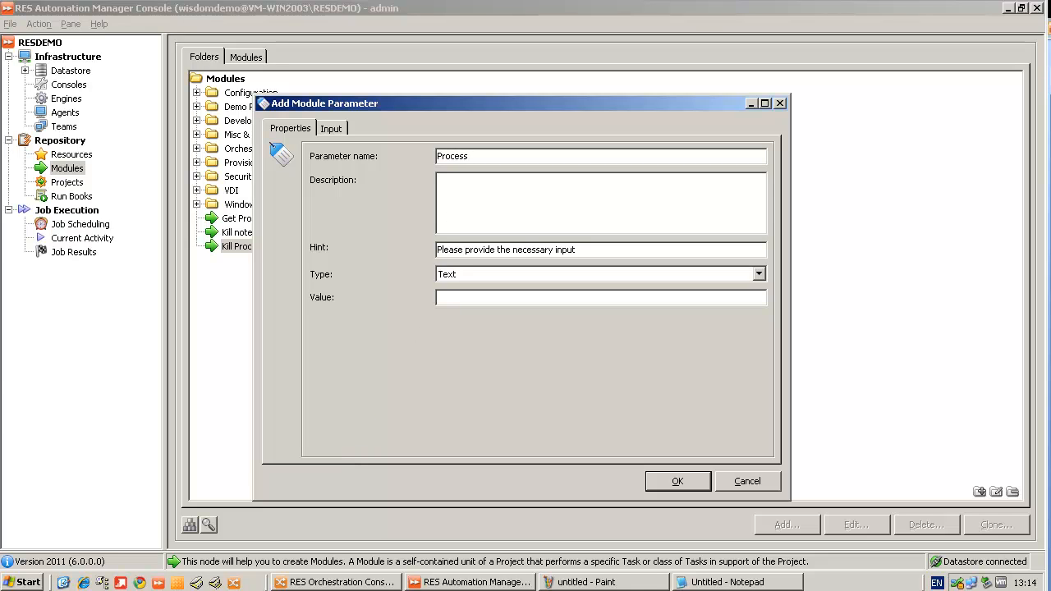
{"action": "left_click", "coordinate": [758, 273]}
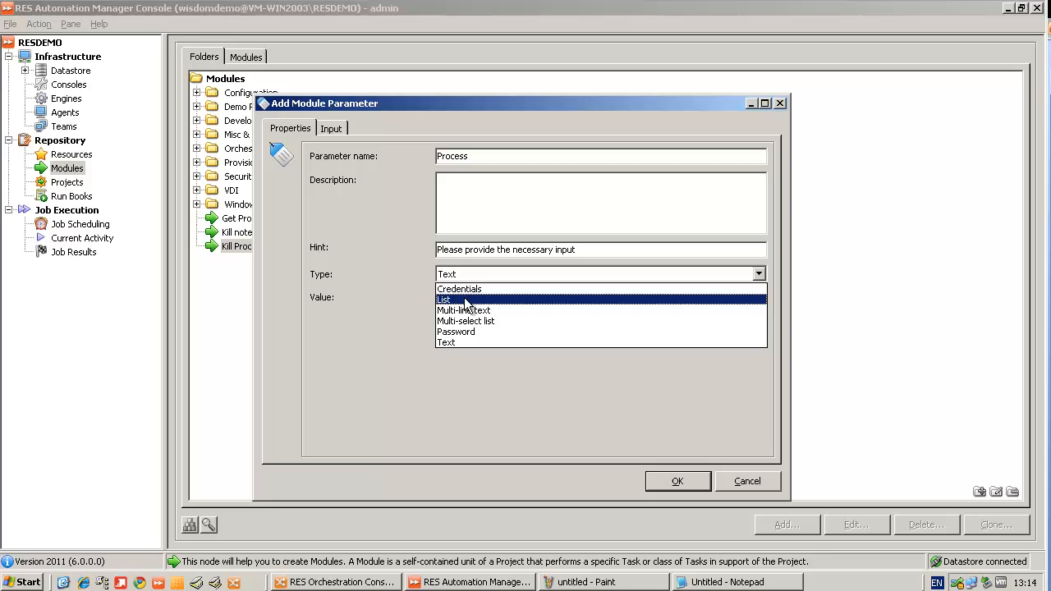
{"action": "left_click", "coordinate": [595, 441]}
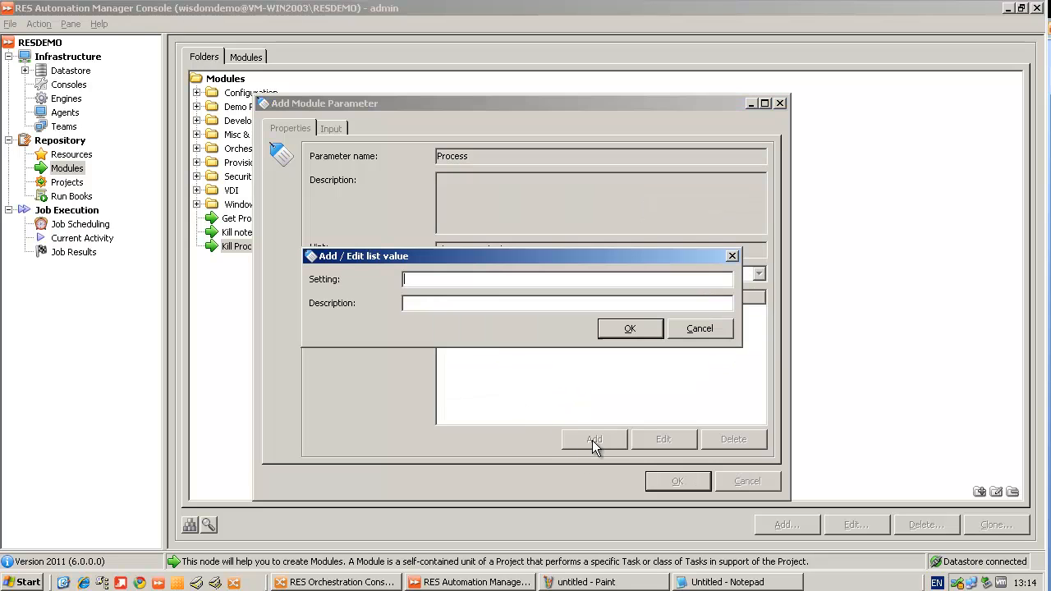
Add list values Notepad ('Kill Notepad') and MSPaint ('Kill MSPaint') and save the parameter.
{"action": "type", "text": "Notepad"}
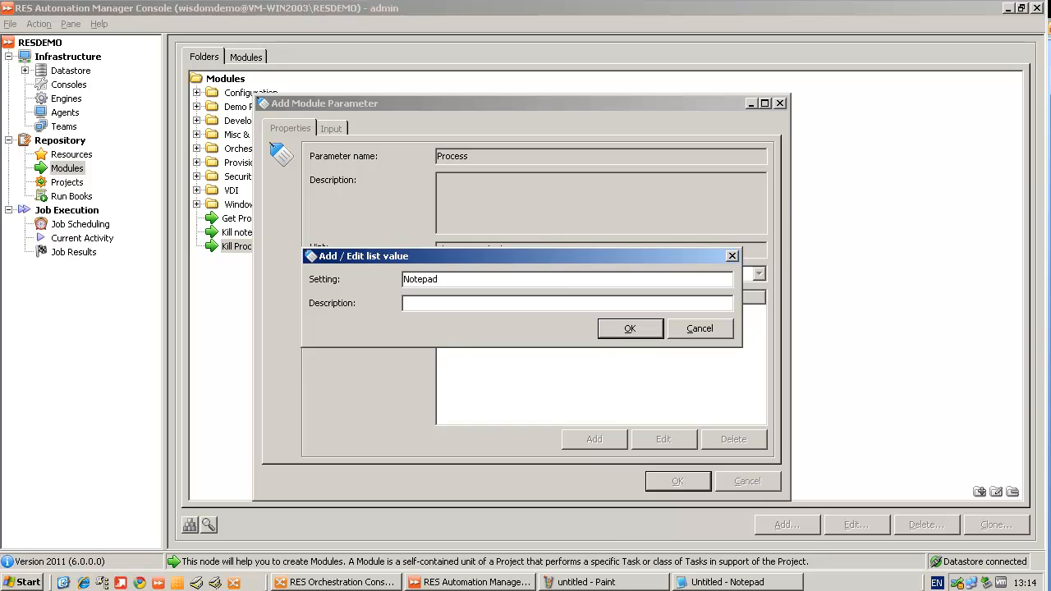
{"action": "type", "text": "Kill Notepad"}
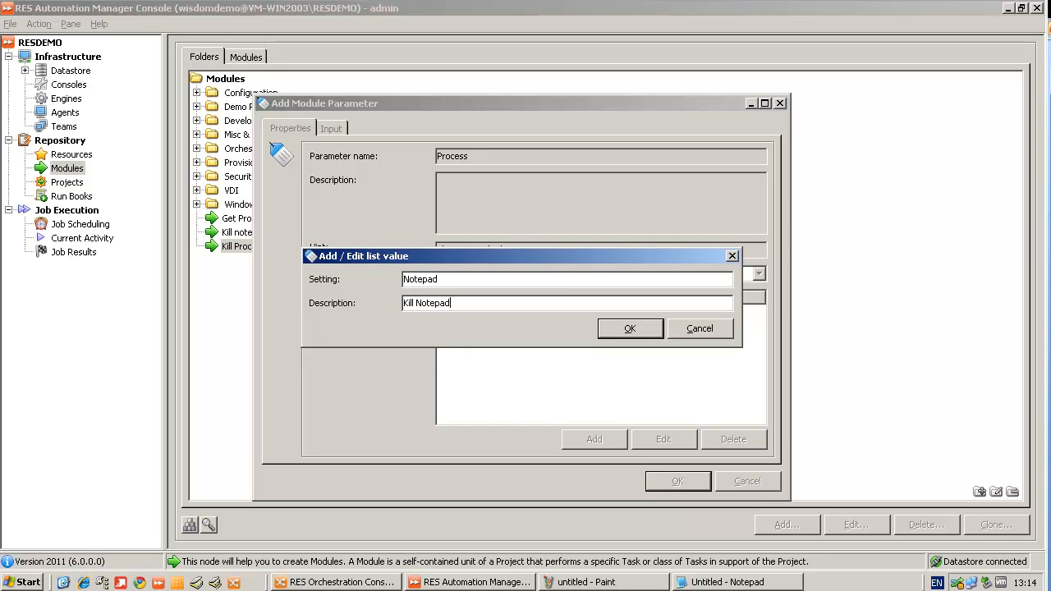
{"action": "left_click", "coordinate": [631, 329]}
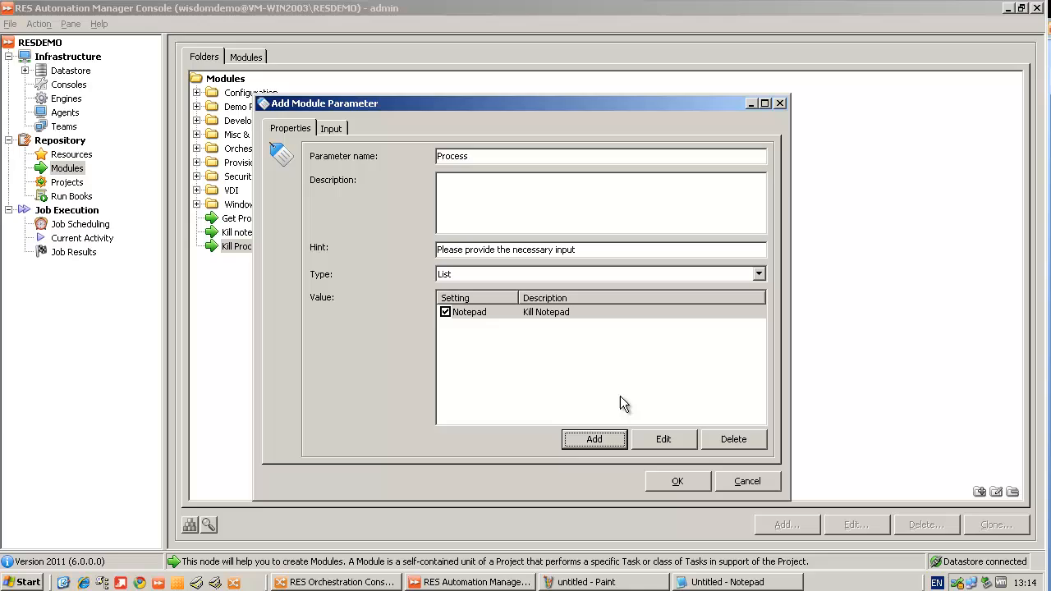
{"action": "left_click", "coordinate": [595, 438]}
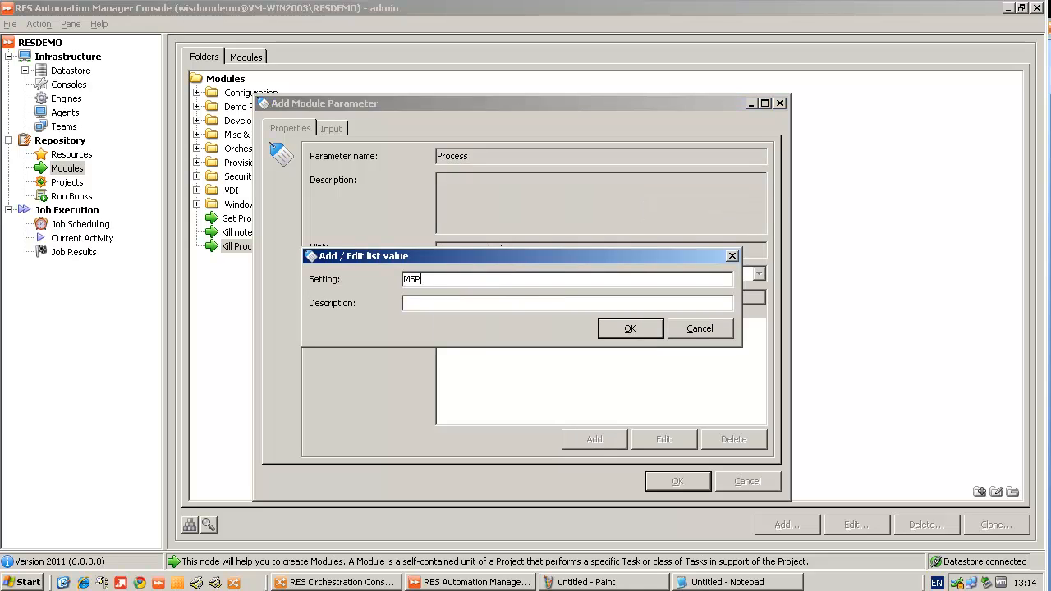
{"action": "type", "text": "aint"}
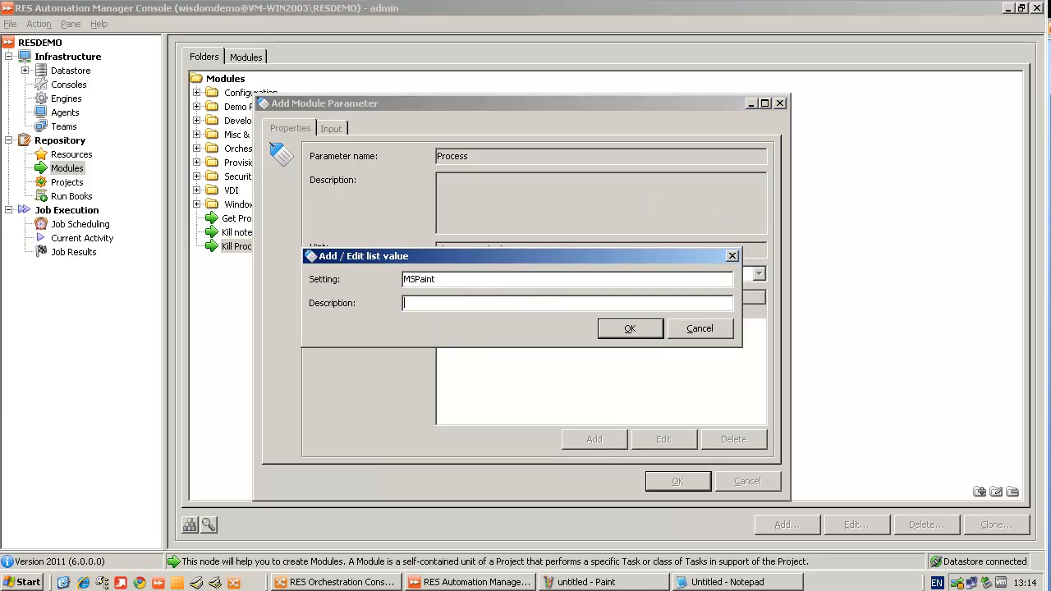
{"action": "type", "text": "Kill MSPaint"}
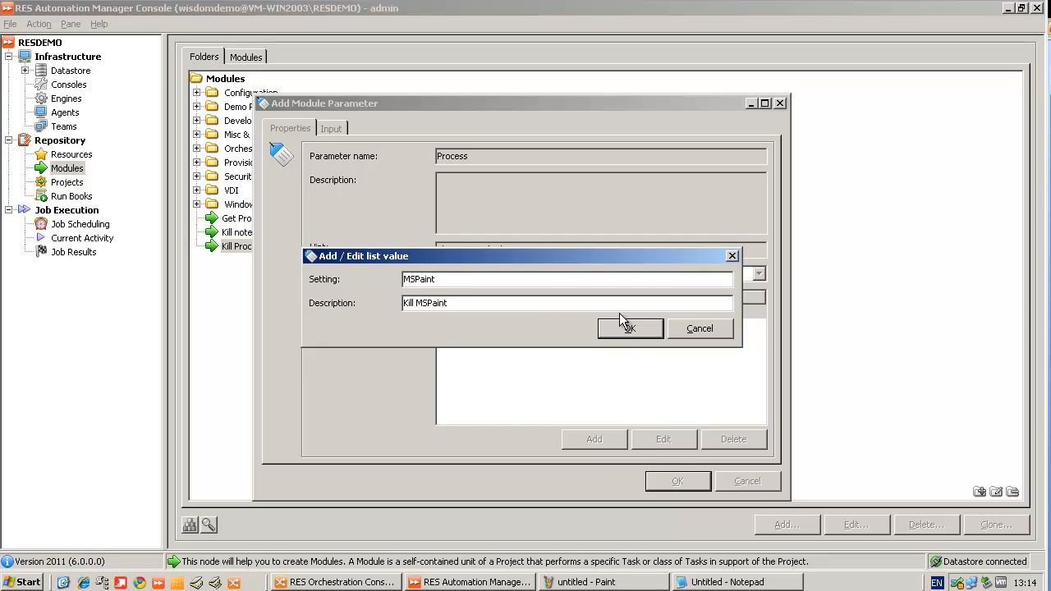
{"action": "left_click", "coordinate": [629, 329]}
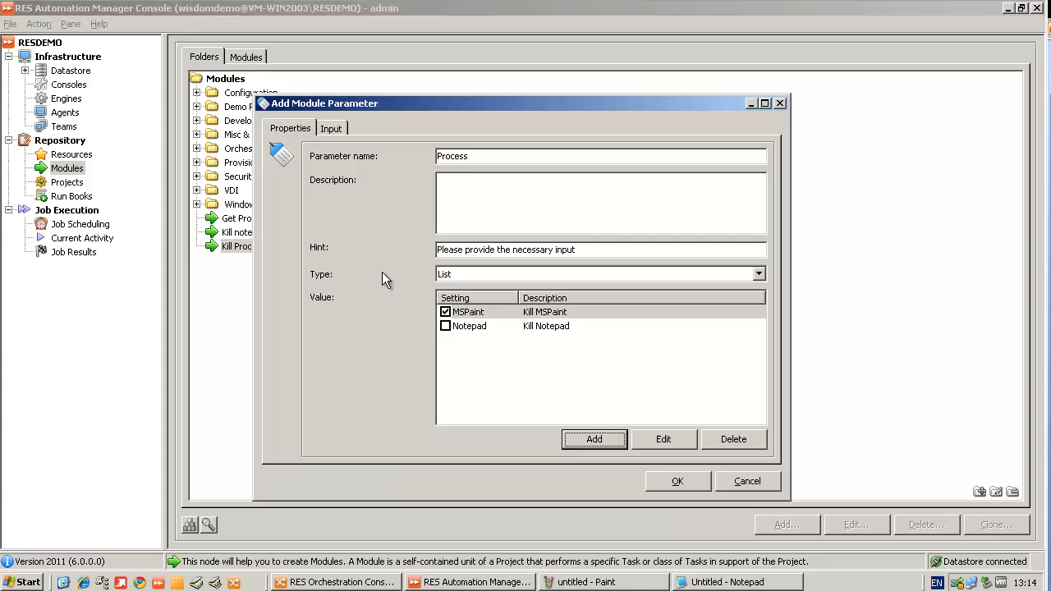
{"action": "left_click", "coordinate": [676, 481]}
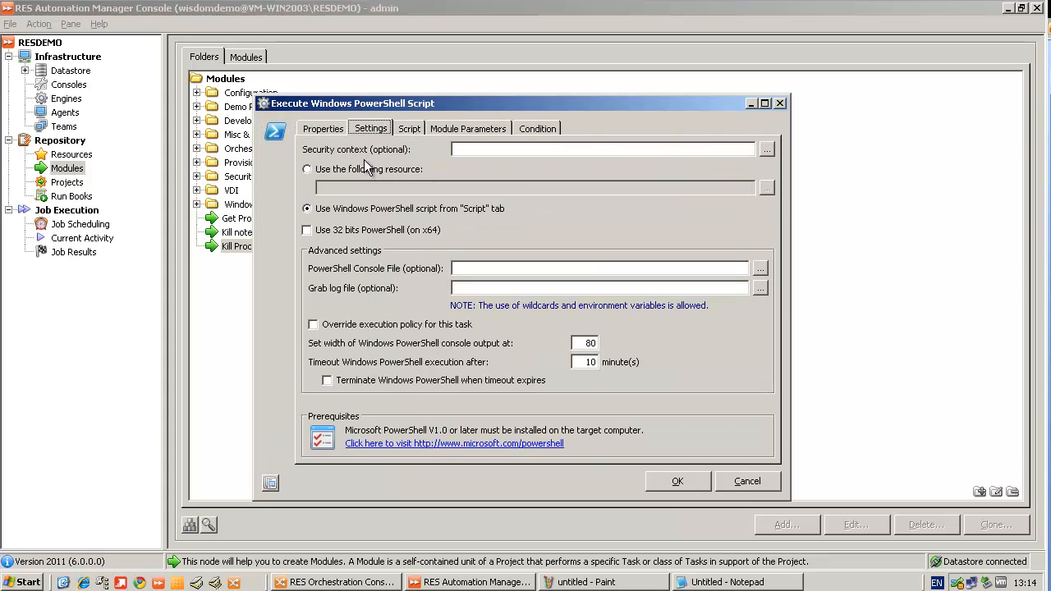
Insert the $[Process] parameter in place of the process name in the script and save the module.
{"action": "left_click", "coordinate": [409, 128]}
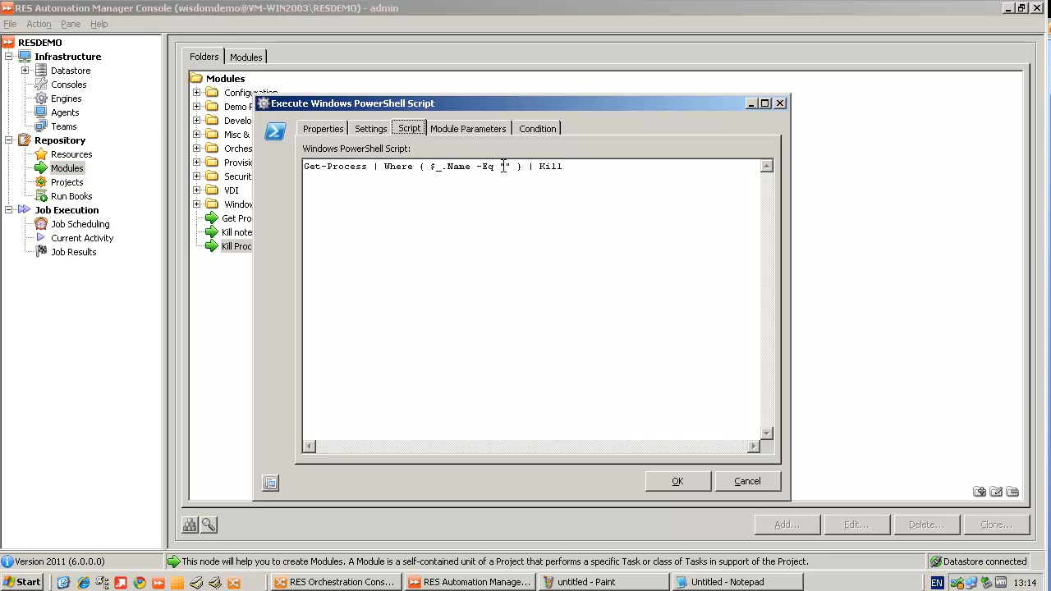
{"action": "right_click", "coordinate": [503, 166]}
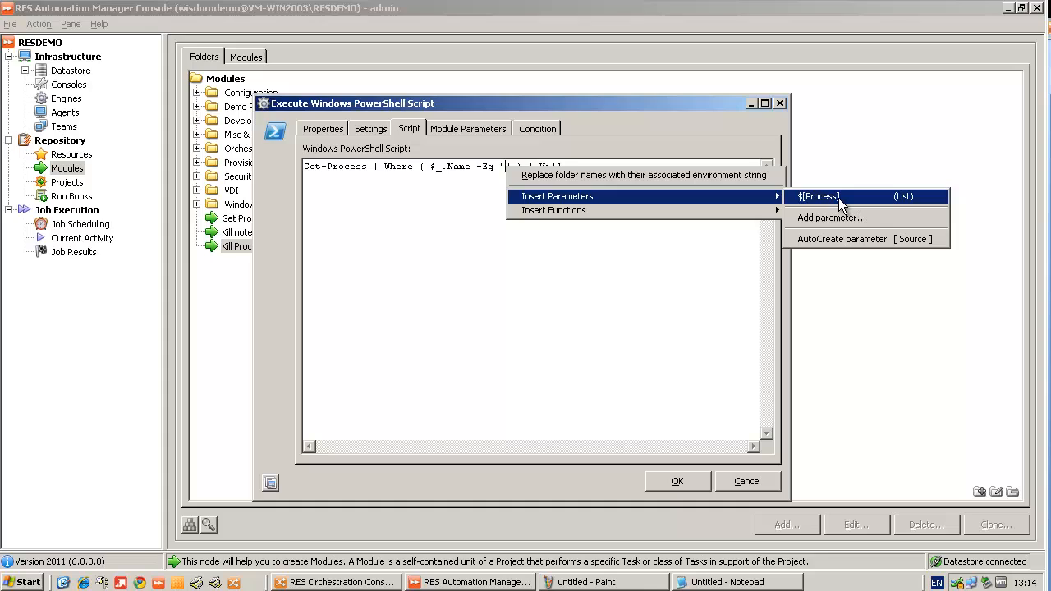
{"action": "left_click", "coordinate": [818, 198]}
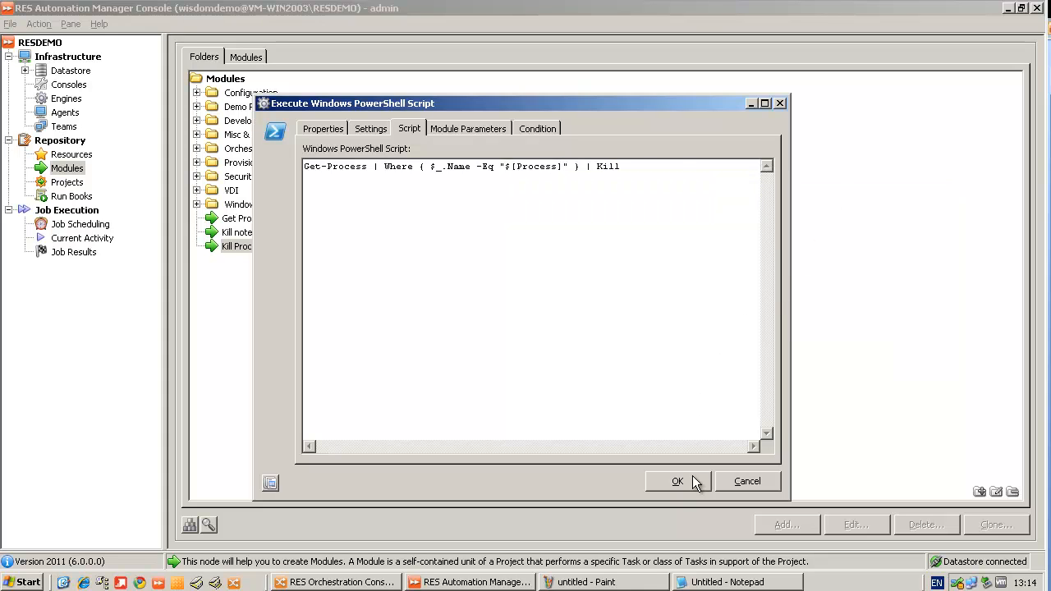
{"action": "left_click", "coordinate": [676, 481]}
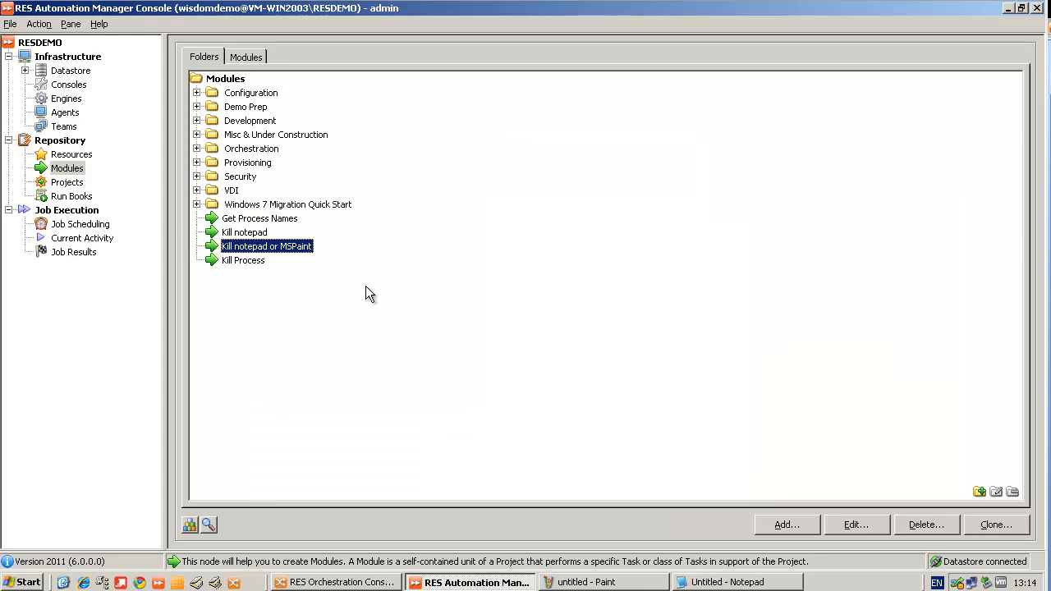
Schedule Kill notepad or MSPaint immediately with MSPaint ticked in Job Parameters.
{"action": "left_click", "coordinate": [78, 223]}
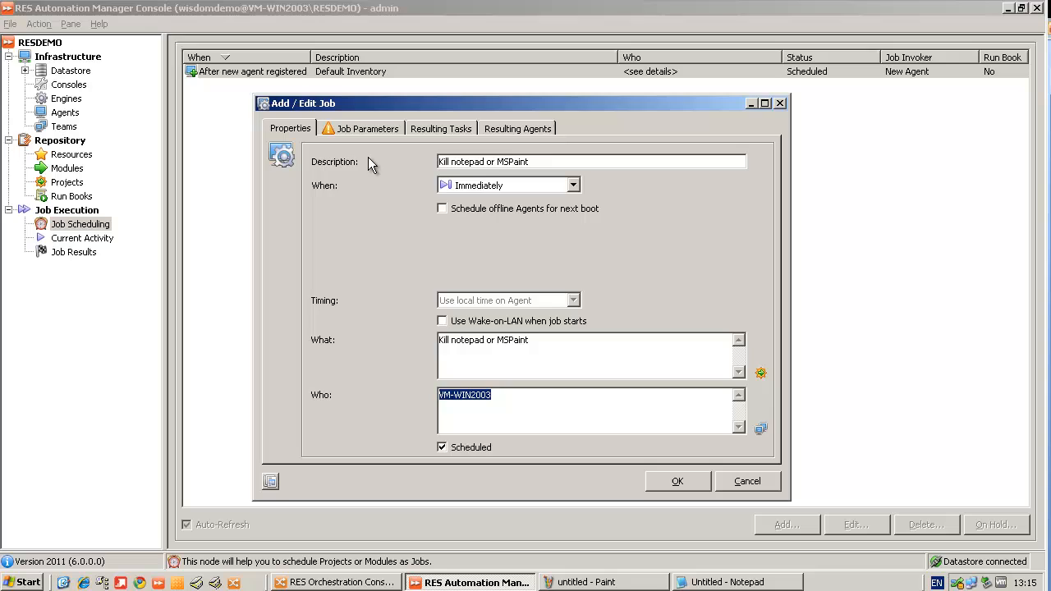
{"action": "left_click", "coordinate": [358, 128]}
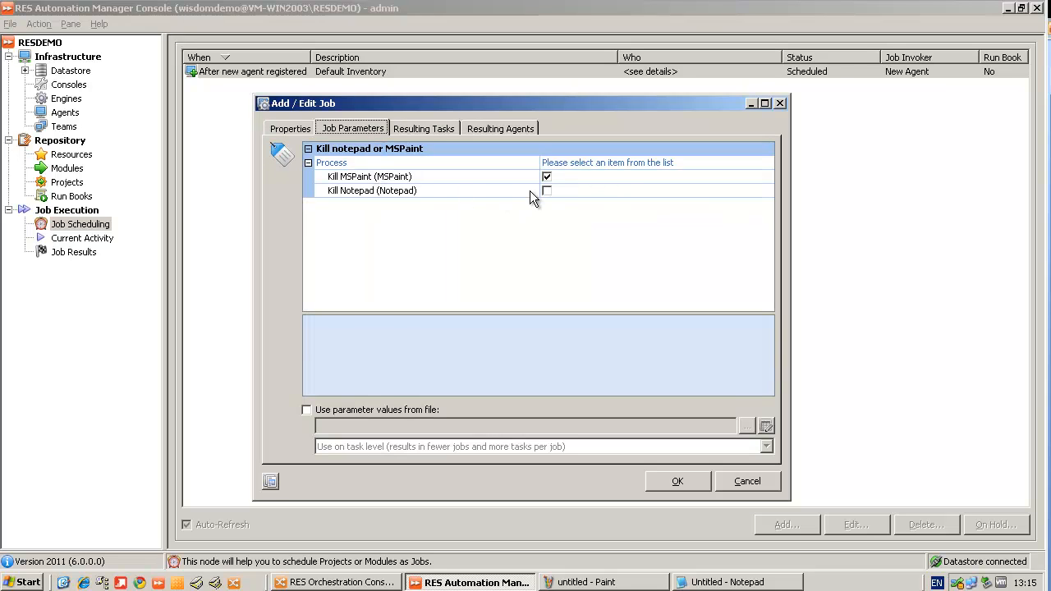
{"action": "left_click", "coordinate": [368, 176]}
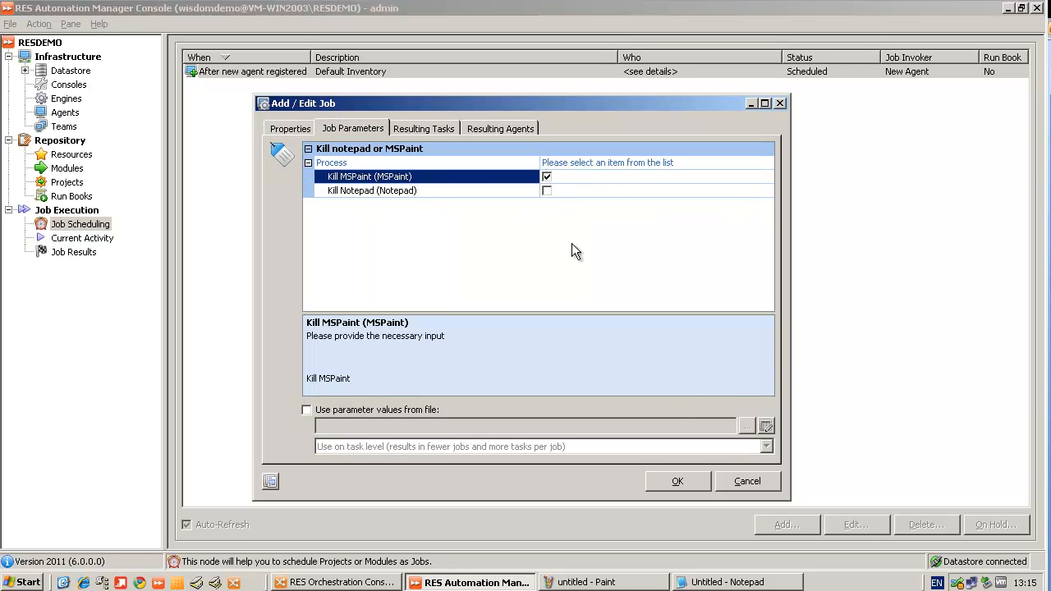
{"action": "left_click", "coordinate": [676, 481]}
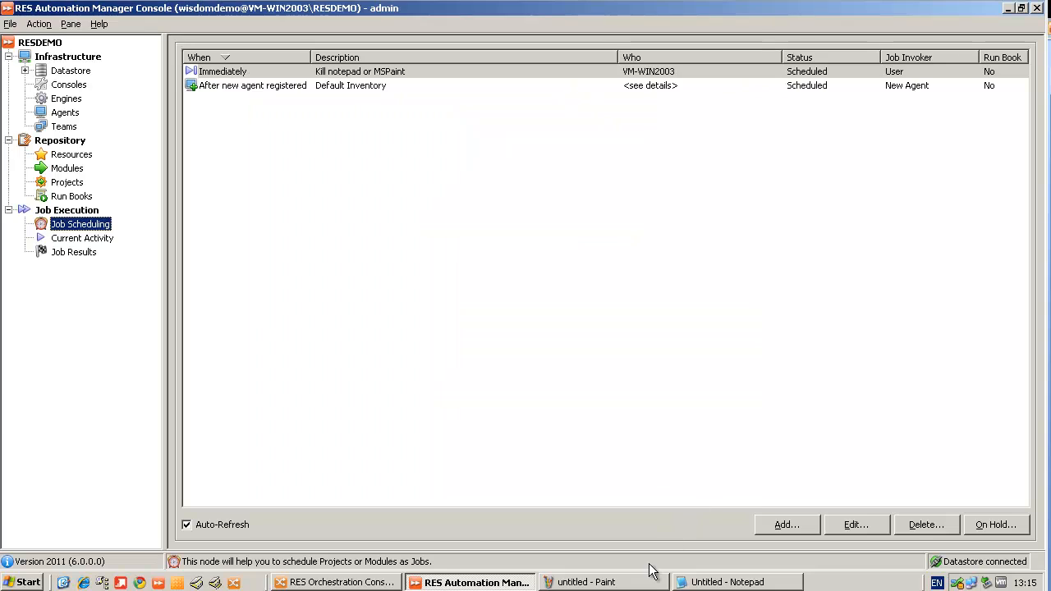
Switch to Notepad, then view the completed job on VM-WIN2003 in Job Results.
{"action": "left_click", "coordinate": [727, 581]}
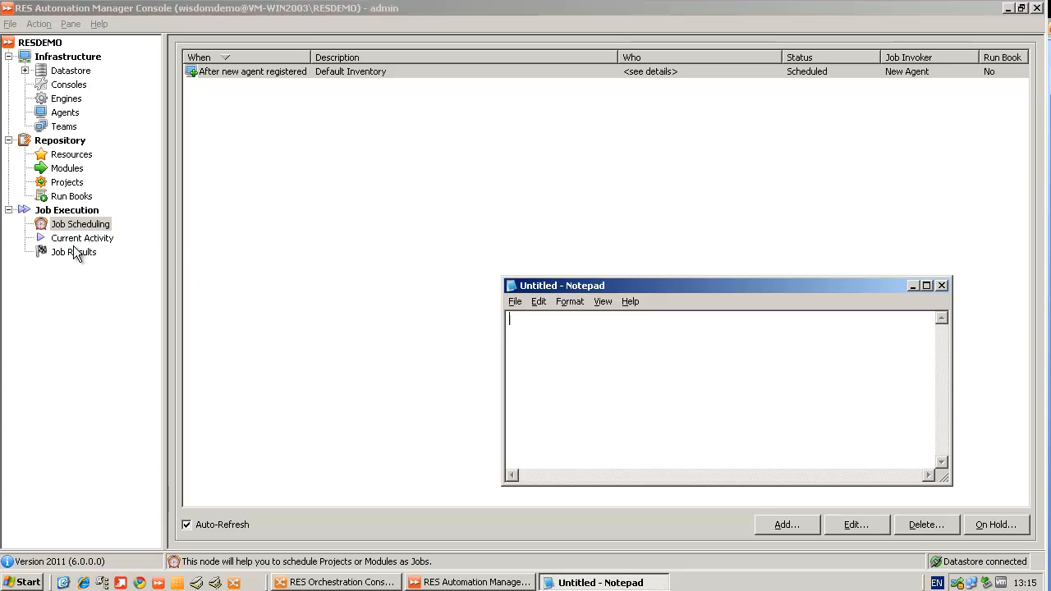
{"action": "left_click", "coordinate": [74, 251]}
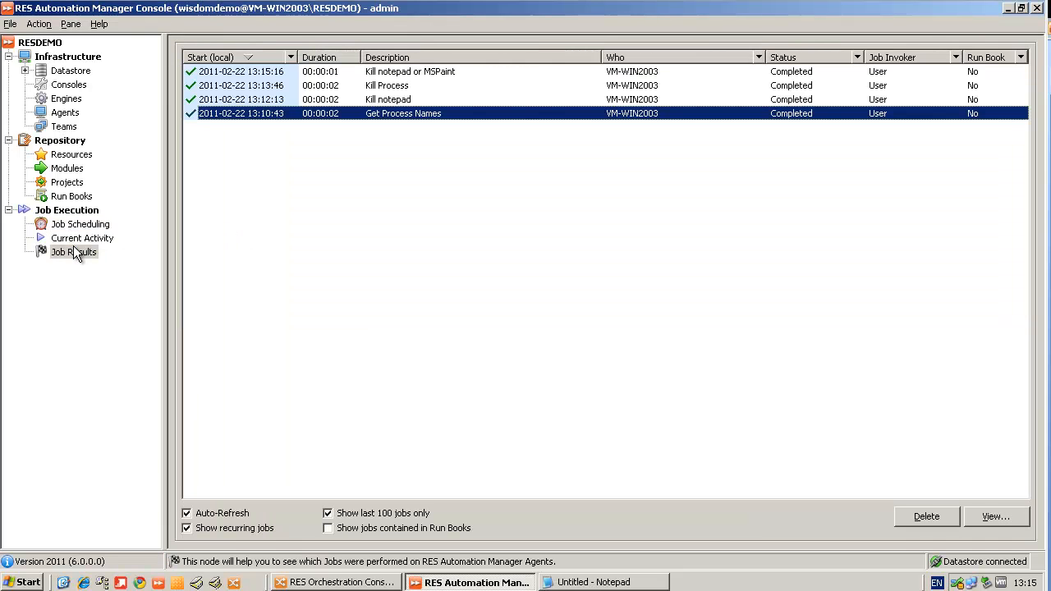